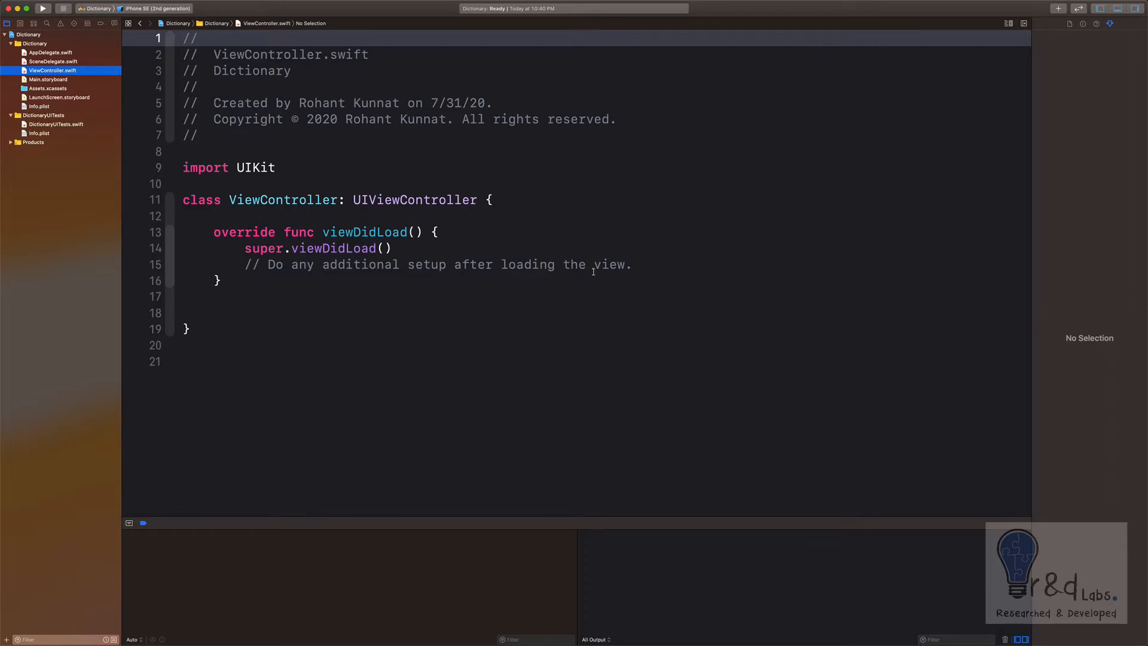
# - Add blank lines inside viewDidLoad below the setup comment, ready for new code
pyautogui.click(631, 264)
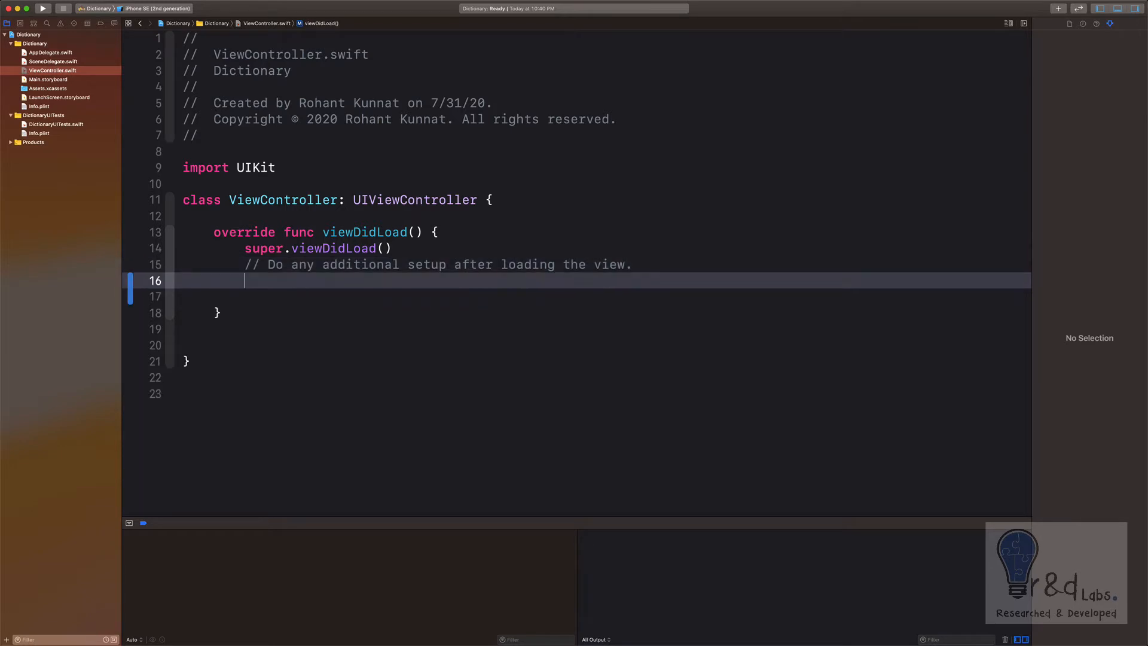
pyautogui.press('return')
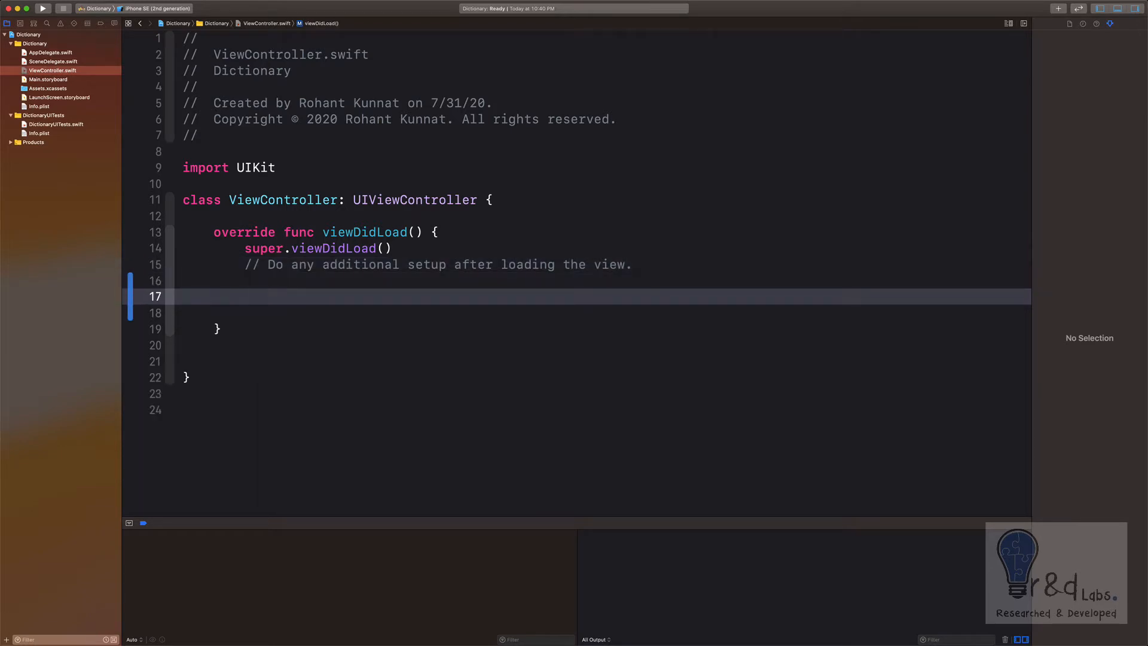
pyautogui.click(245, 295)
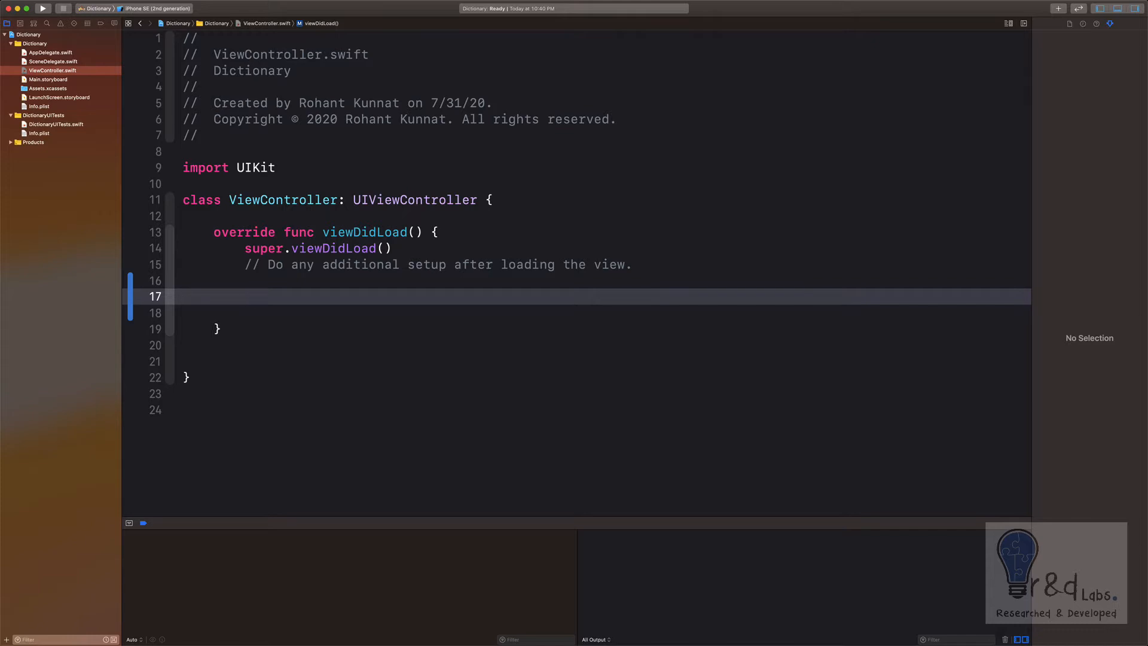
# - Declare let oMonth = [1:"Jan",2:"Feb",3:"Mar"] inside viewDidLoad
pyautogui.write('let')
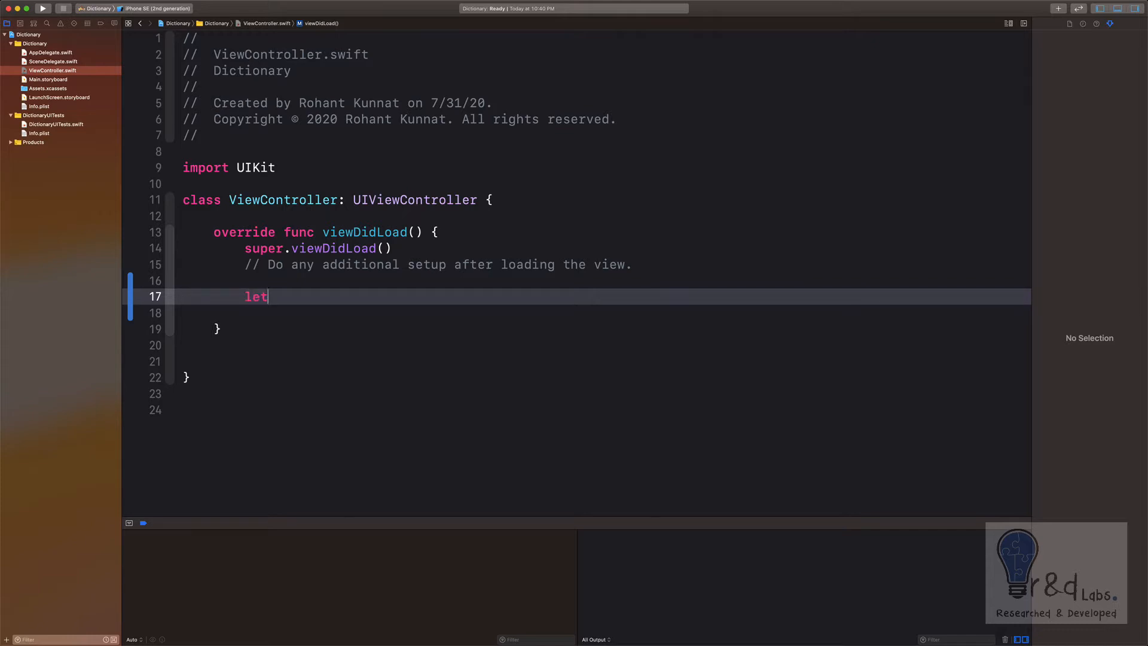
pyautogui.write('o')
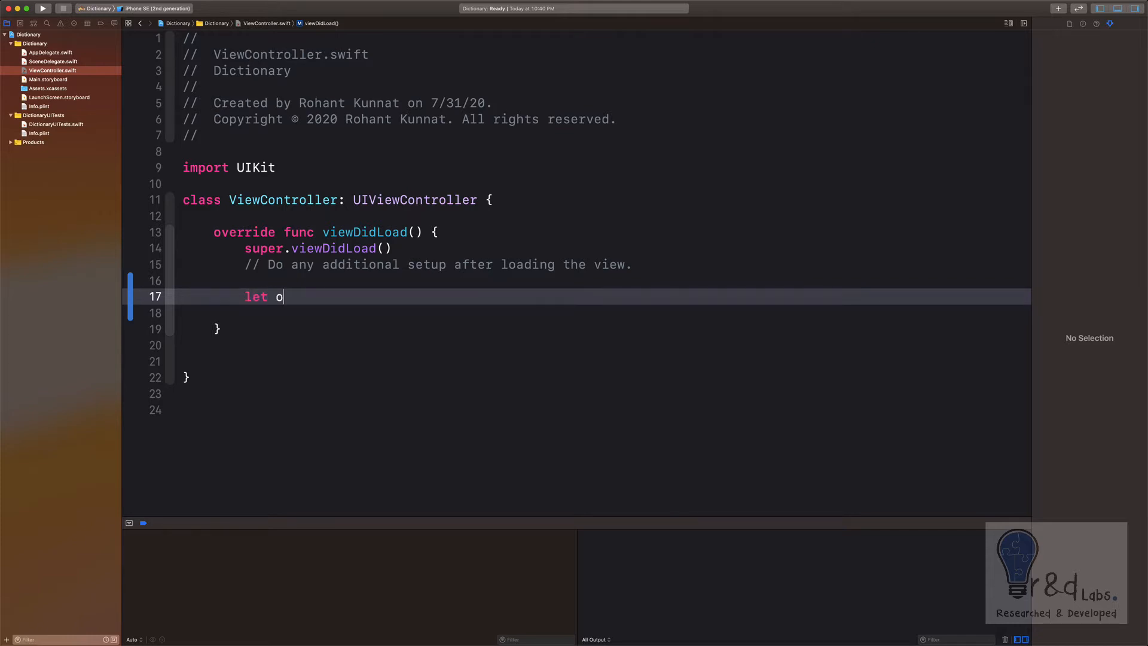
pyautogui.write('Month =')
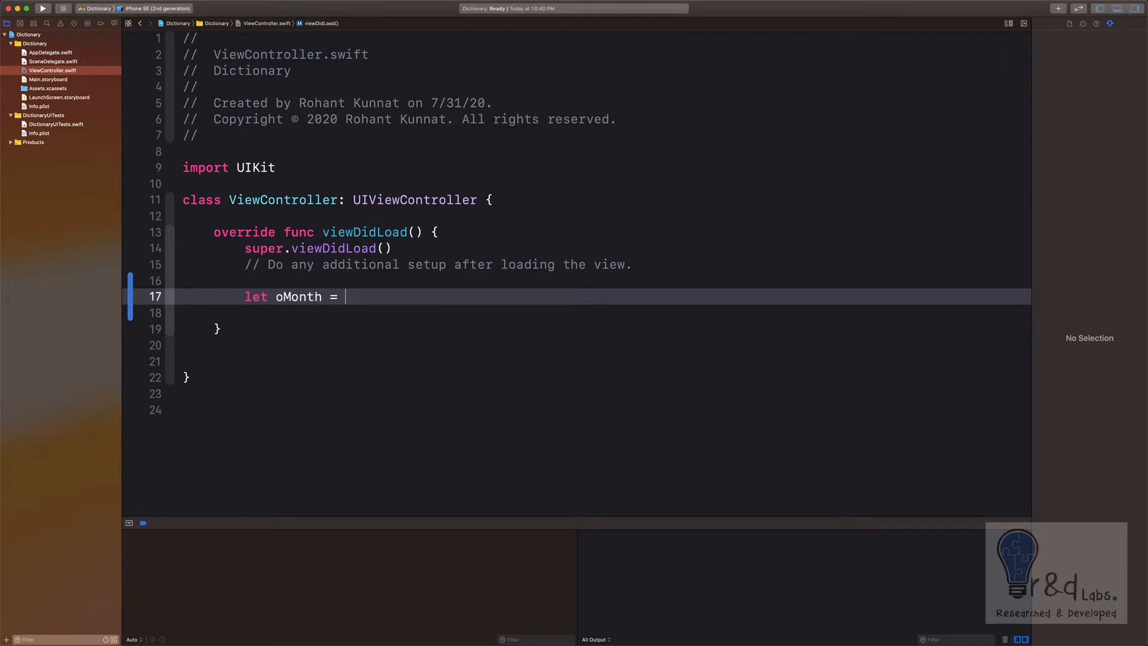
pyautogui.write('[')
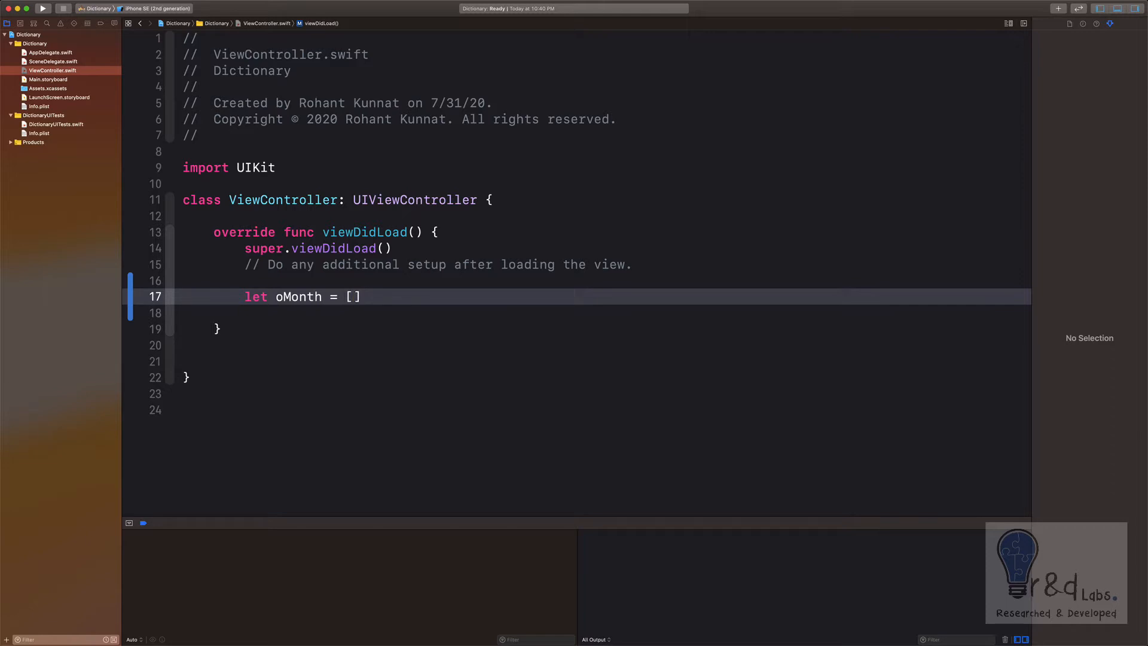
pyautogui.write('1')
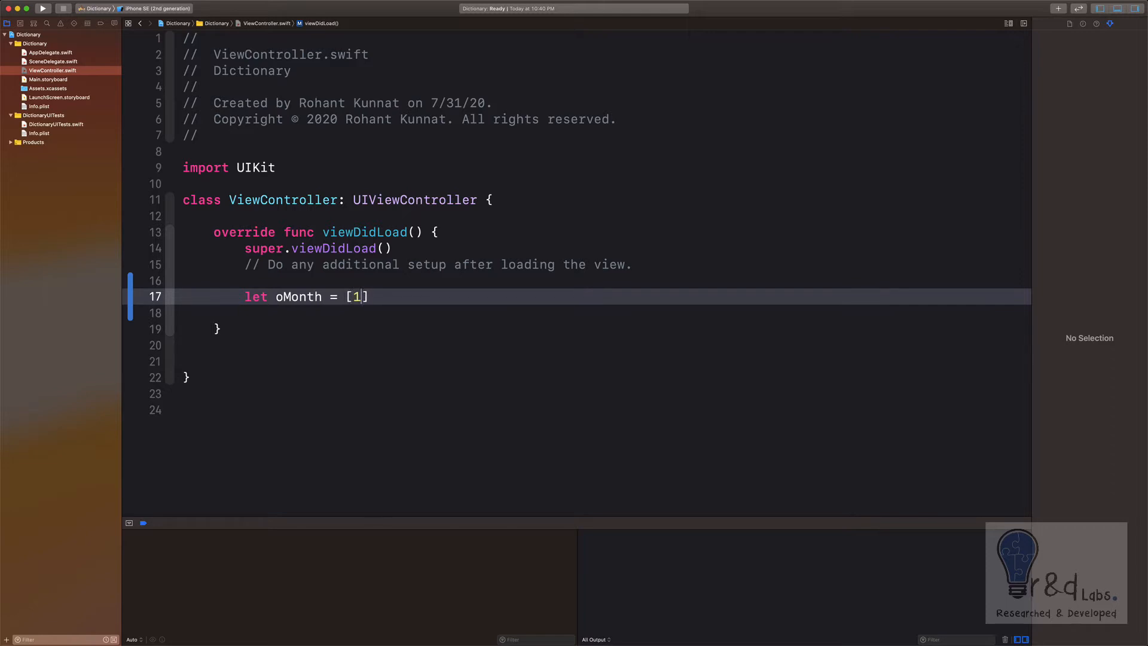
pyautogui.write(':""')
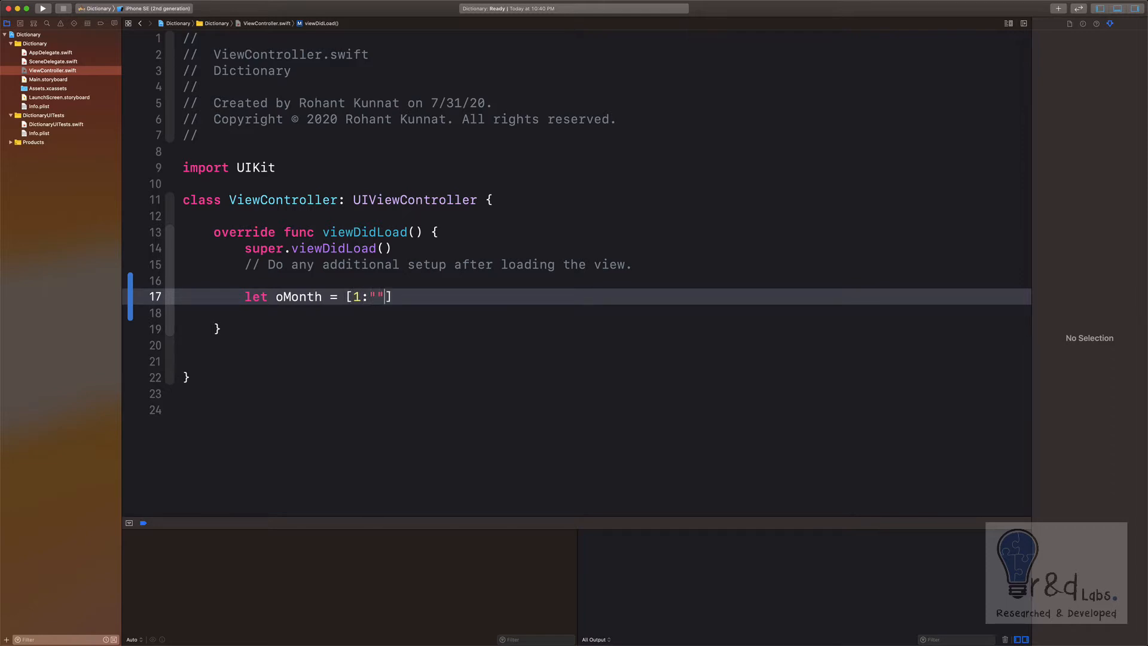
pyautogui.write('Jan')
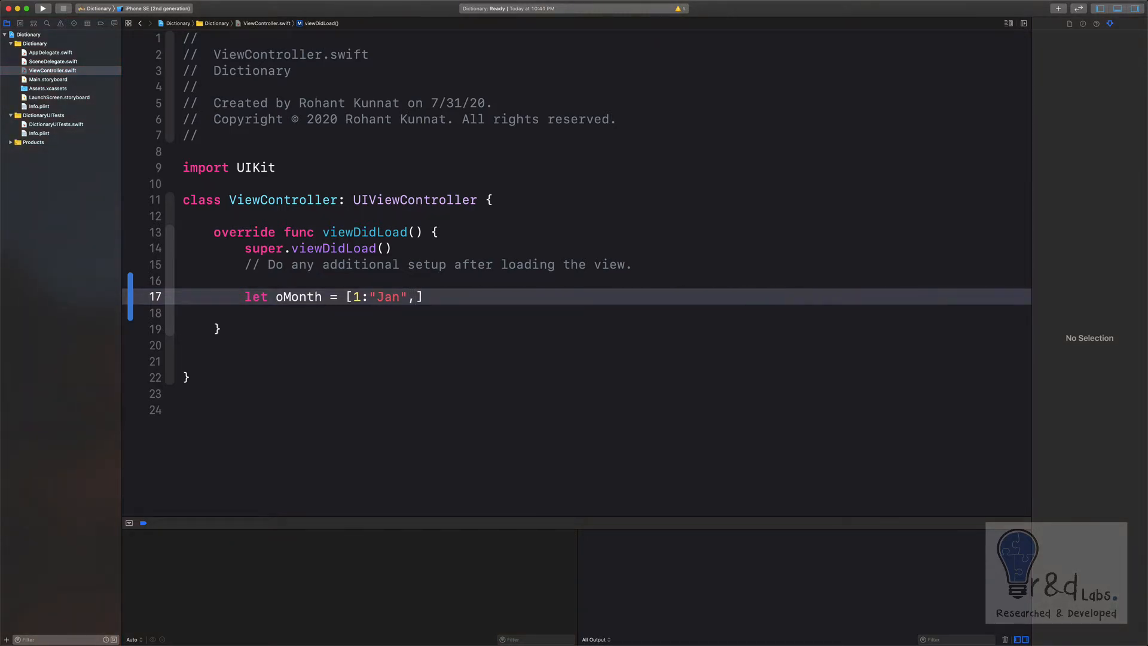
pyautogui.write('2')
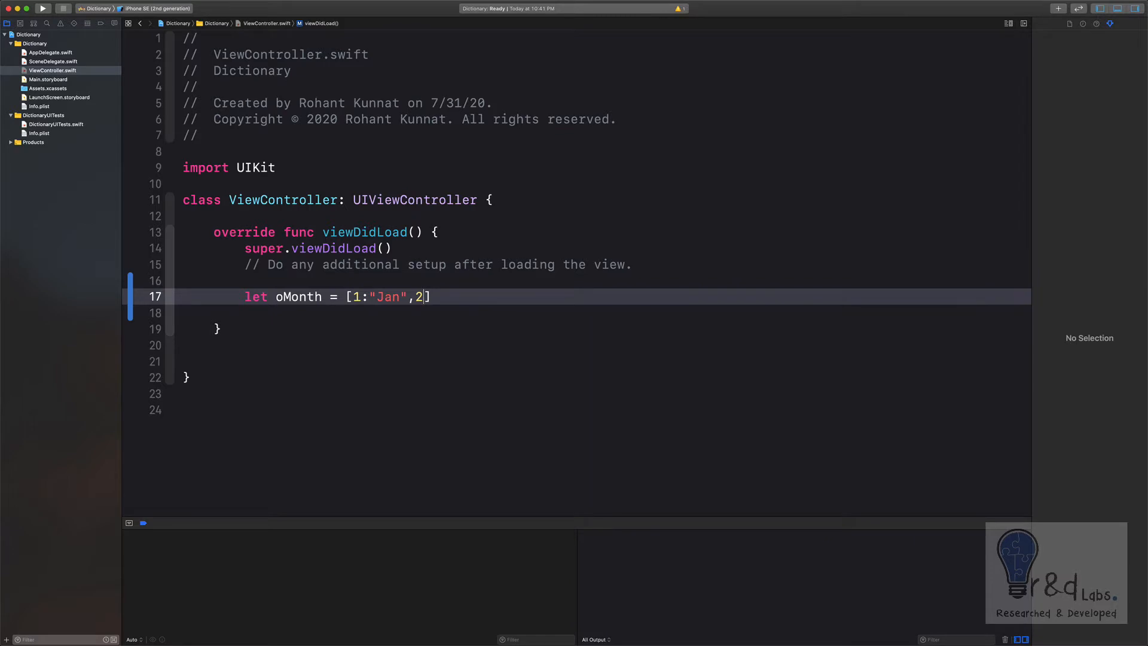
pyautogui.write(':""')
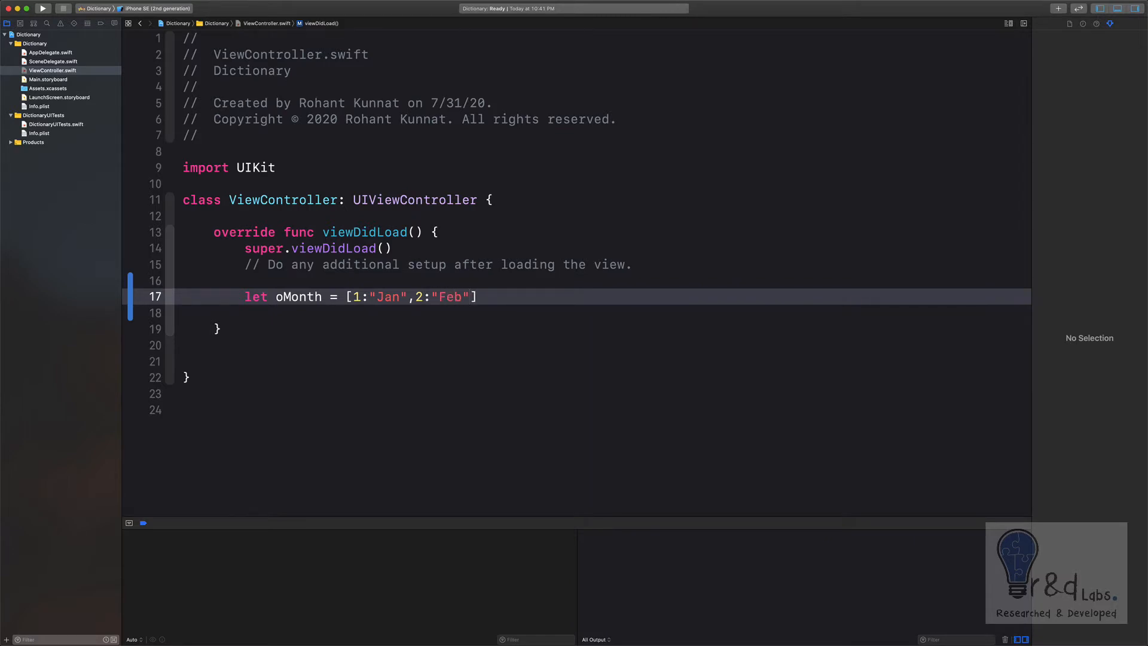
pyautogui.write(',3:""')
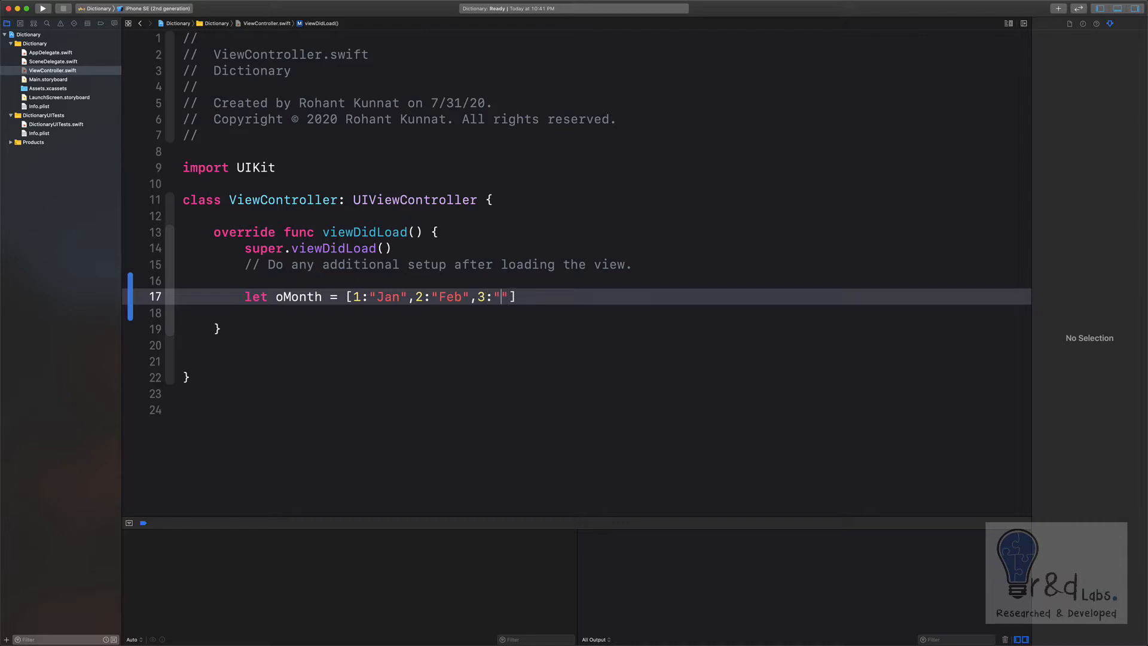
pyautogui.write('Mar')
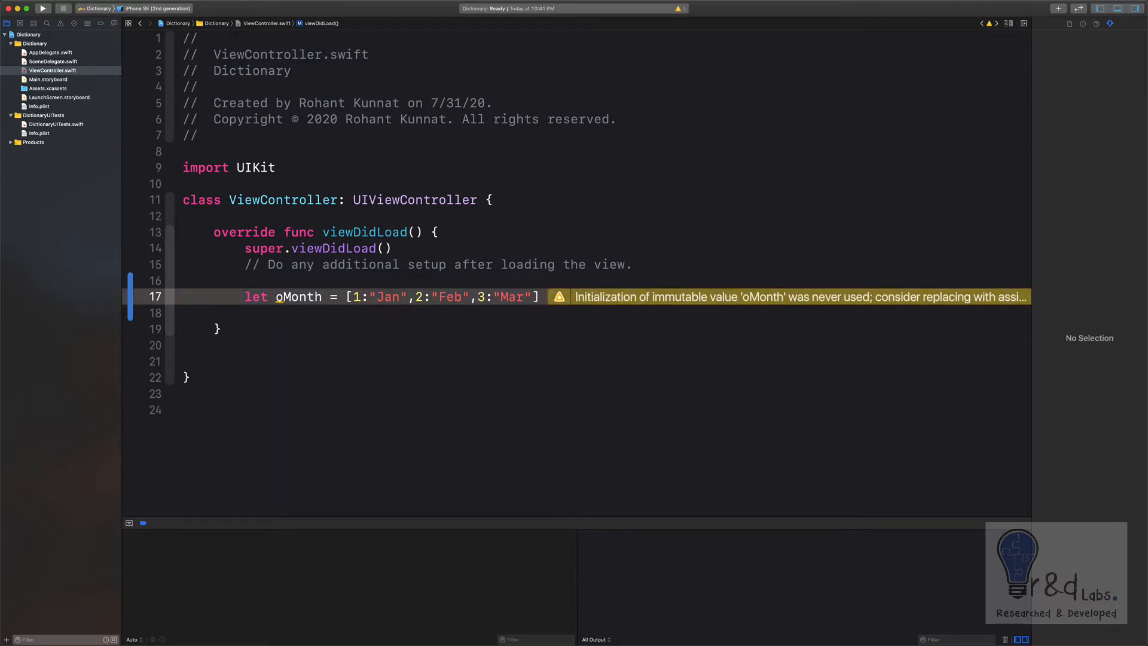
# - Add print(oMonth) on the following line
pyautogui.write('pr')
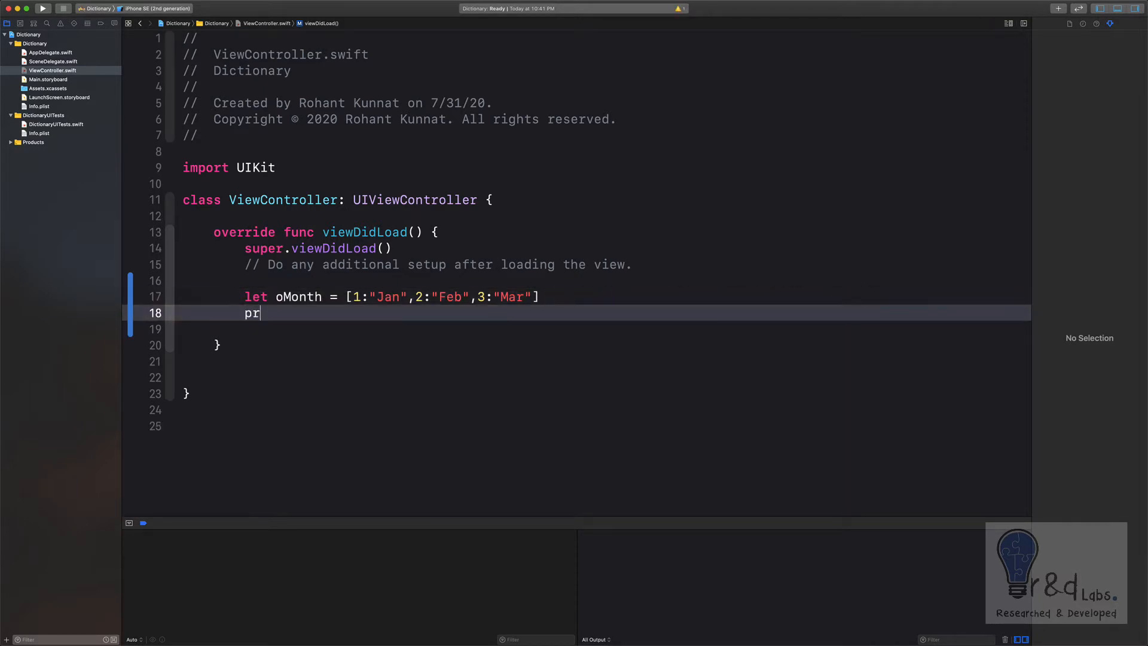
pyautogui.write('int(oMonth)')
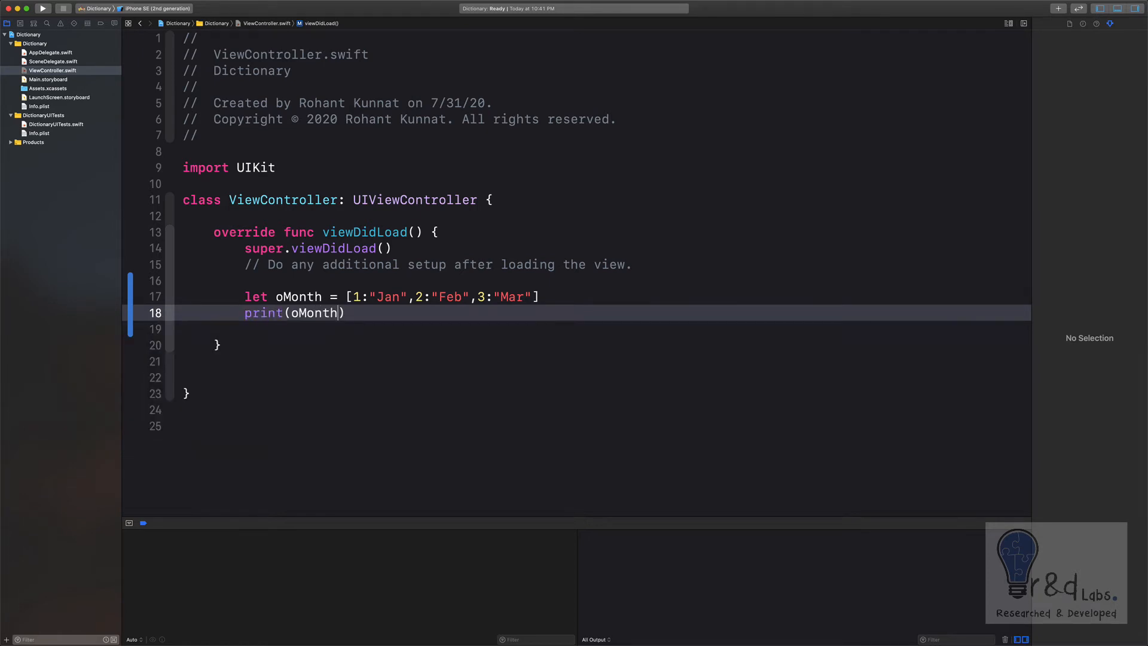
# - Build and run the app so the console prints [1: "Jan", 3: "Mar", 2: "Feb"]
pyautogui.click(42, 8)
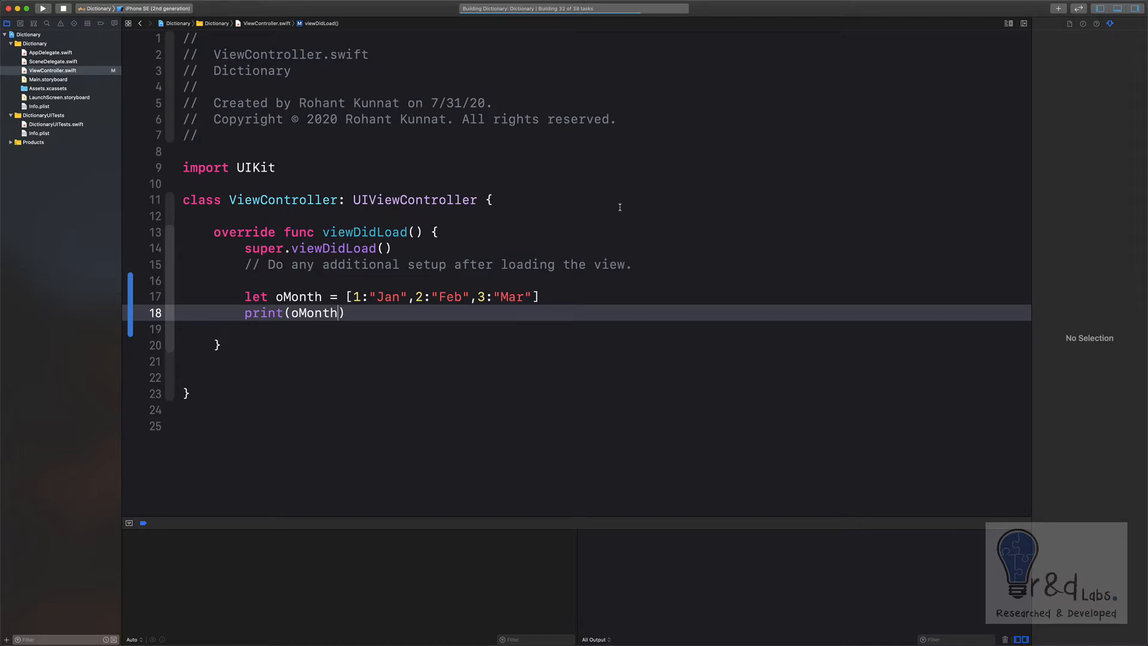
pyautogui.click(42, 8)
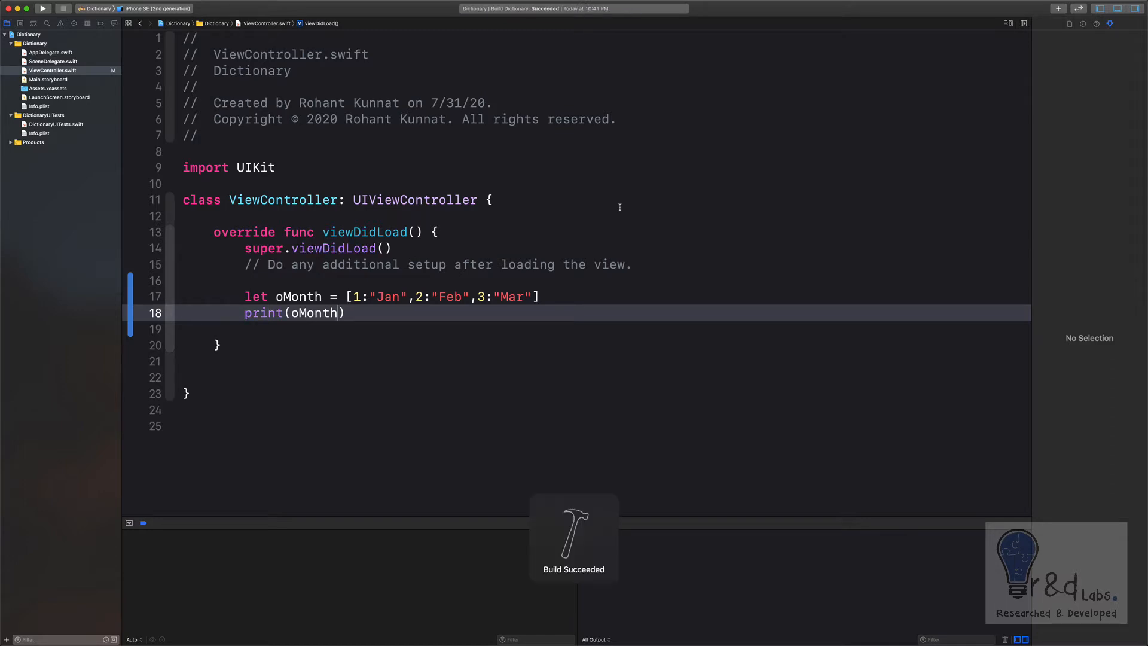
pyautogui.click(42, 9)
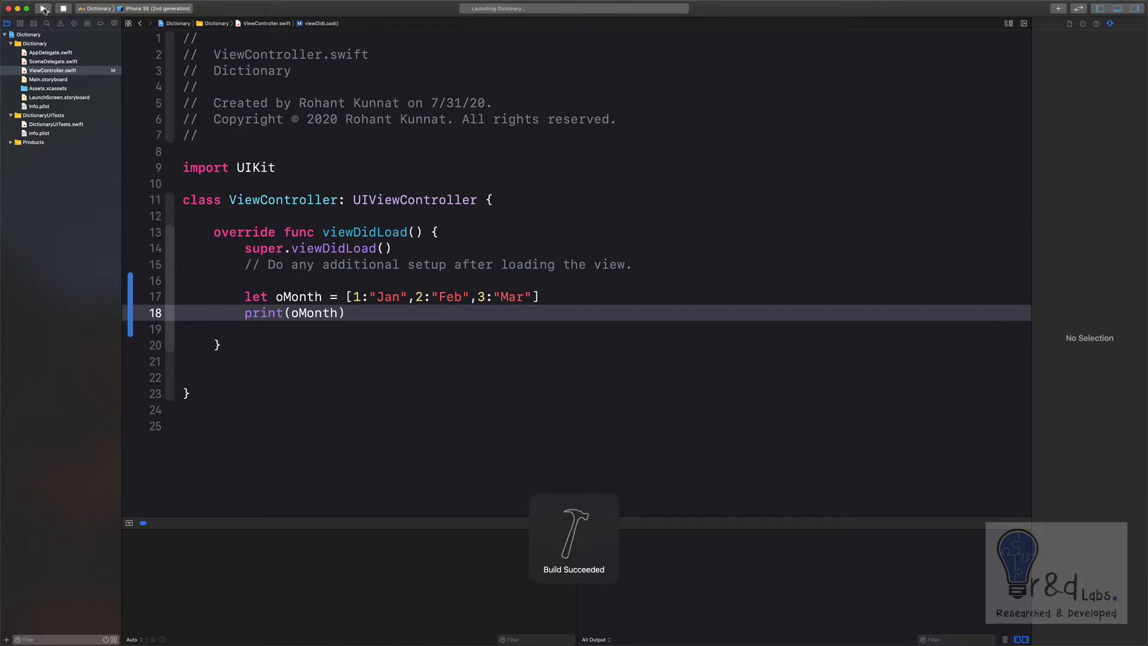
pyautogui.click(41, 9)
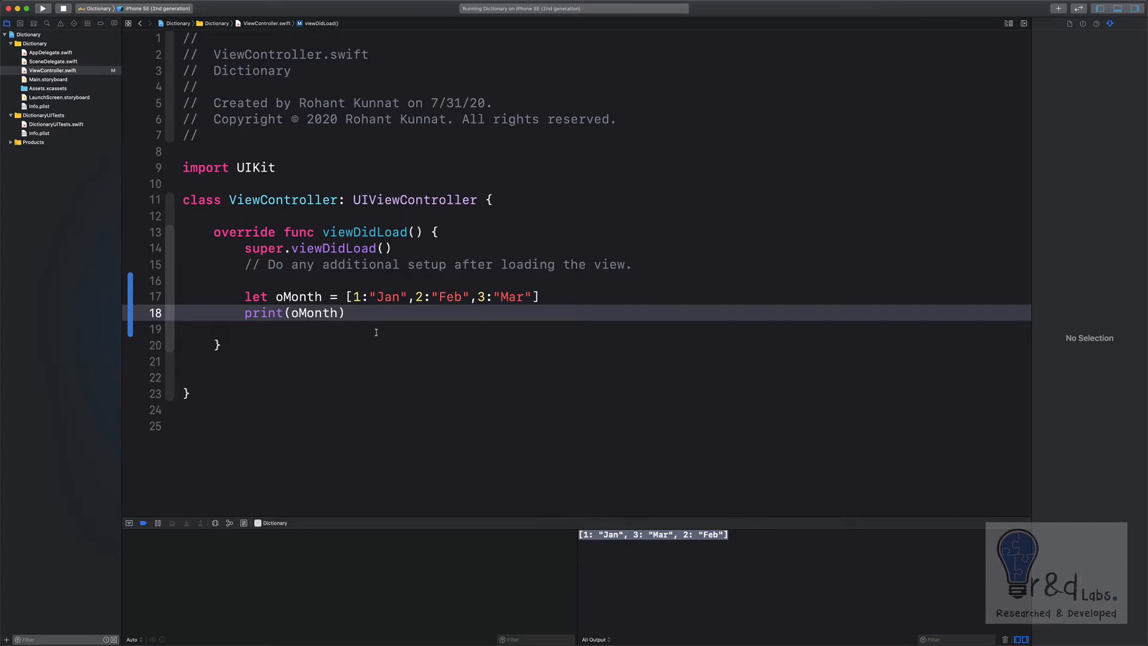
pyautogui.moveTo(351, 330)
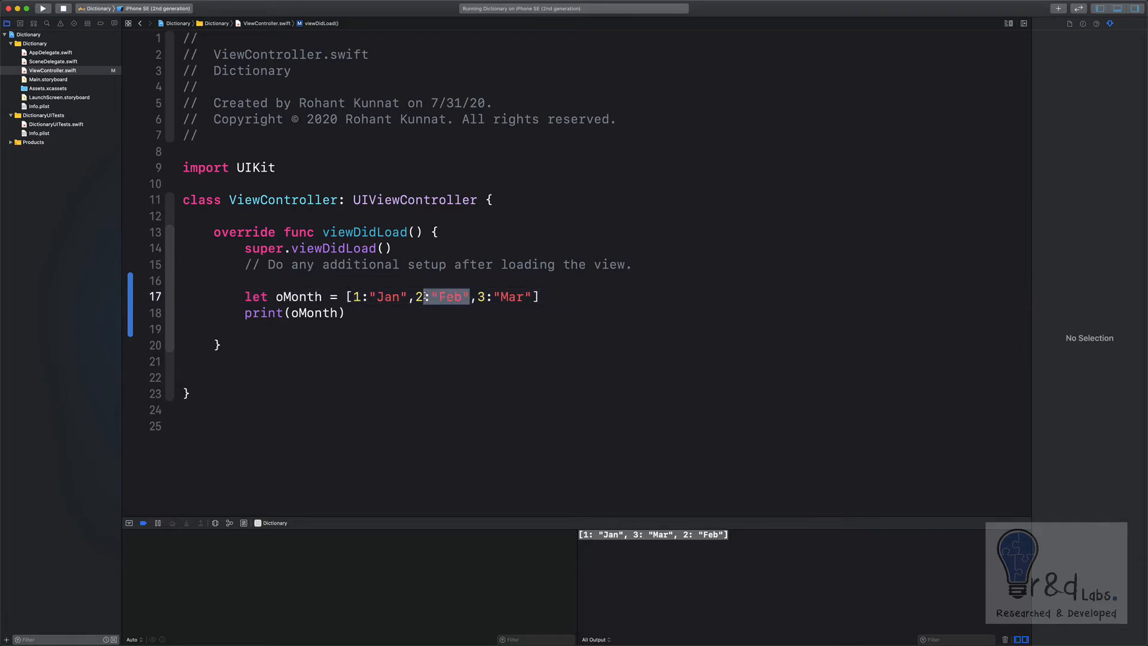
# - Change the print statement to print(oMonth[2] ?? "")
pyautogui.click(374, 312)
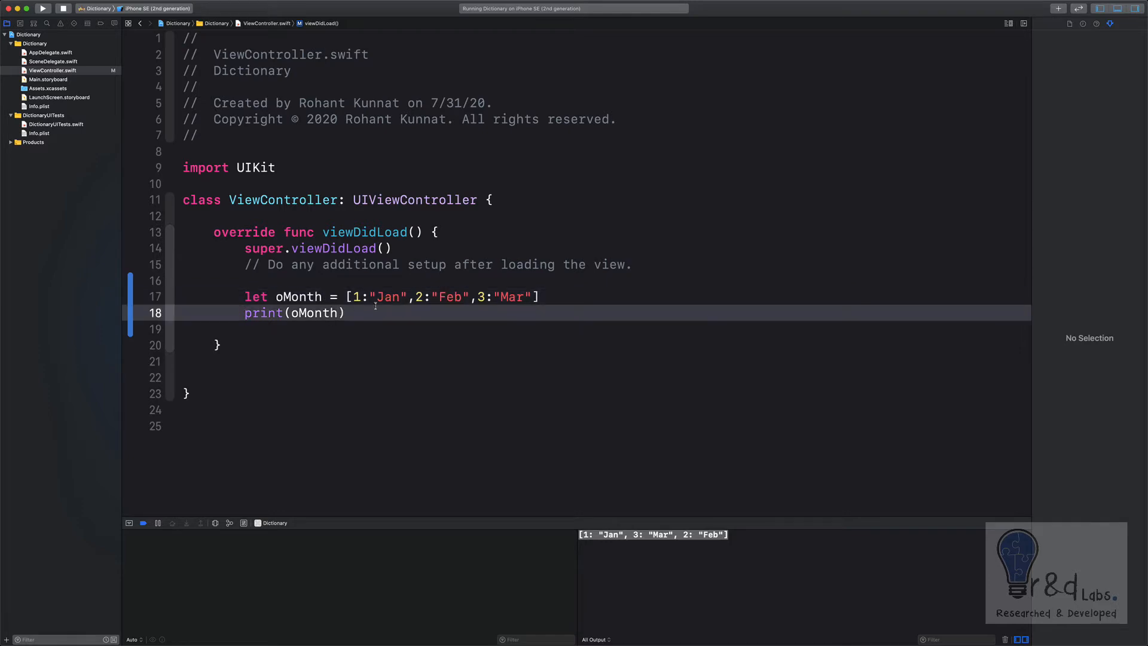
pyautogui.write('[2] ??')
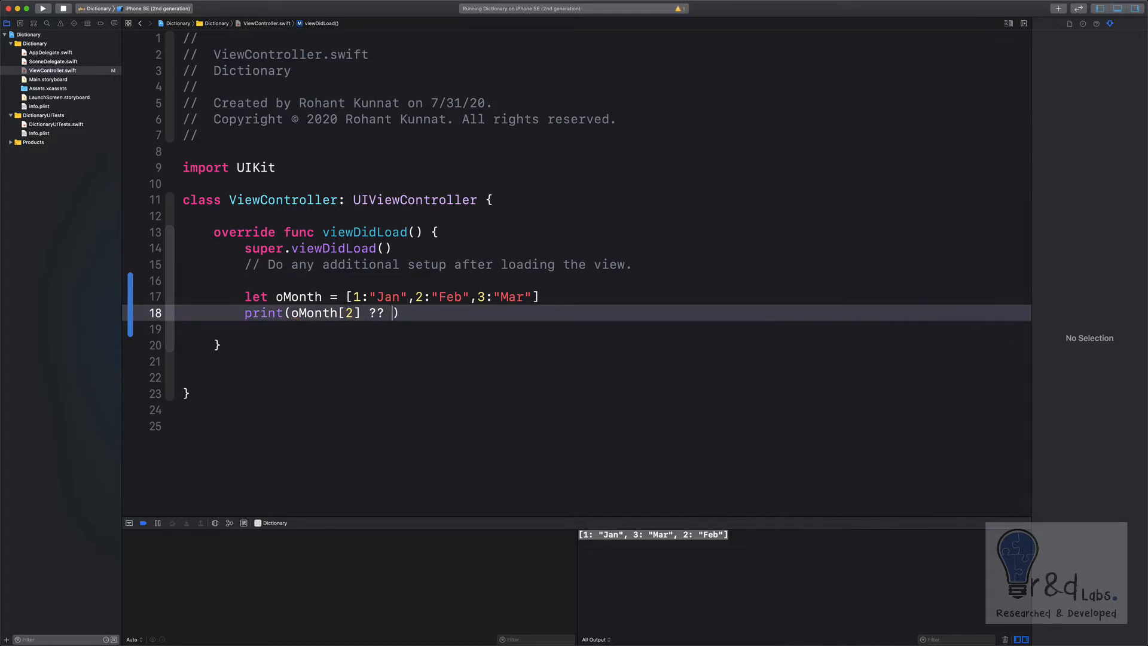
pyautogui.write('""')
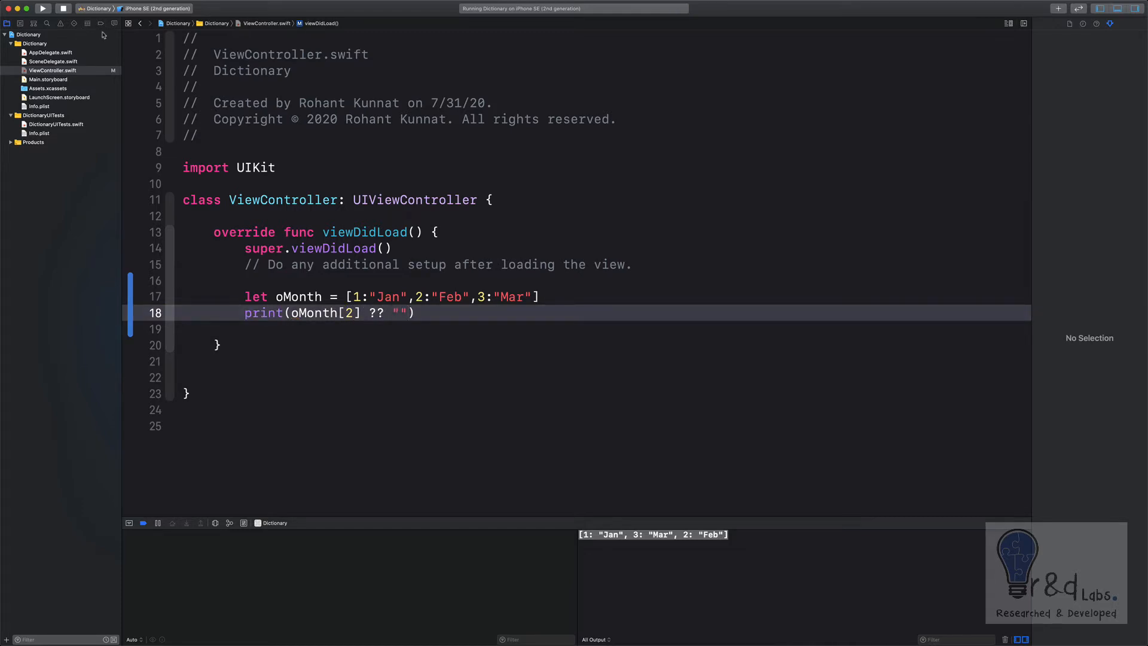
# - Rebuild and run the app so the console prints Feb
pyautogui.click(42, 8)
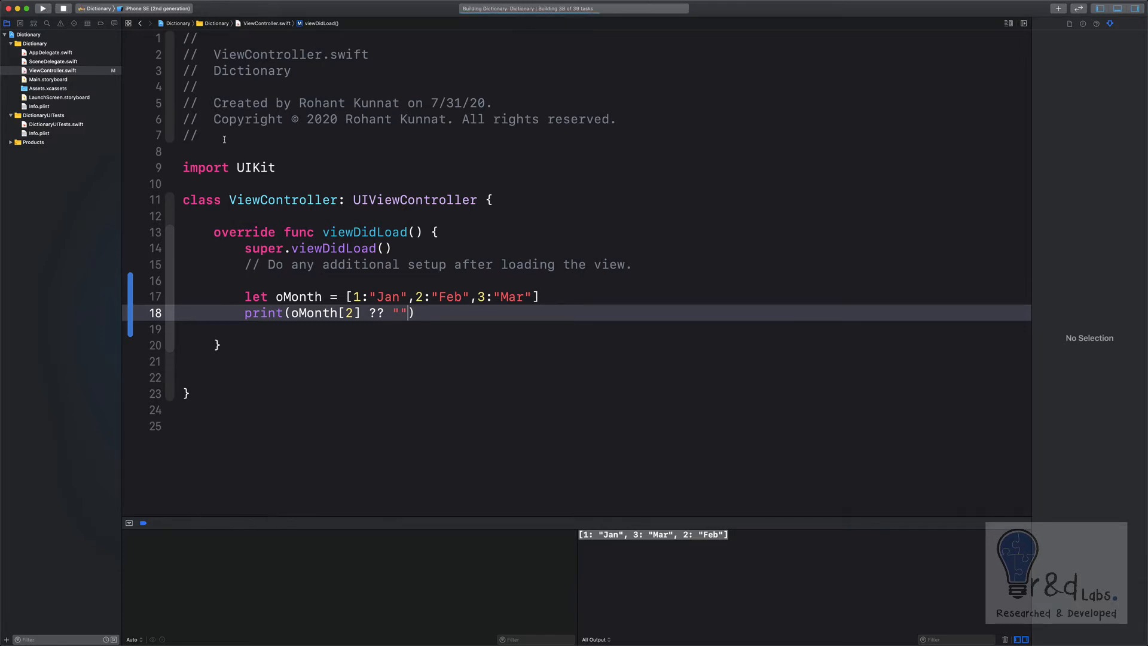
pyautogui.click(43, 8)
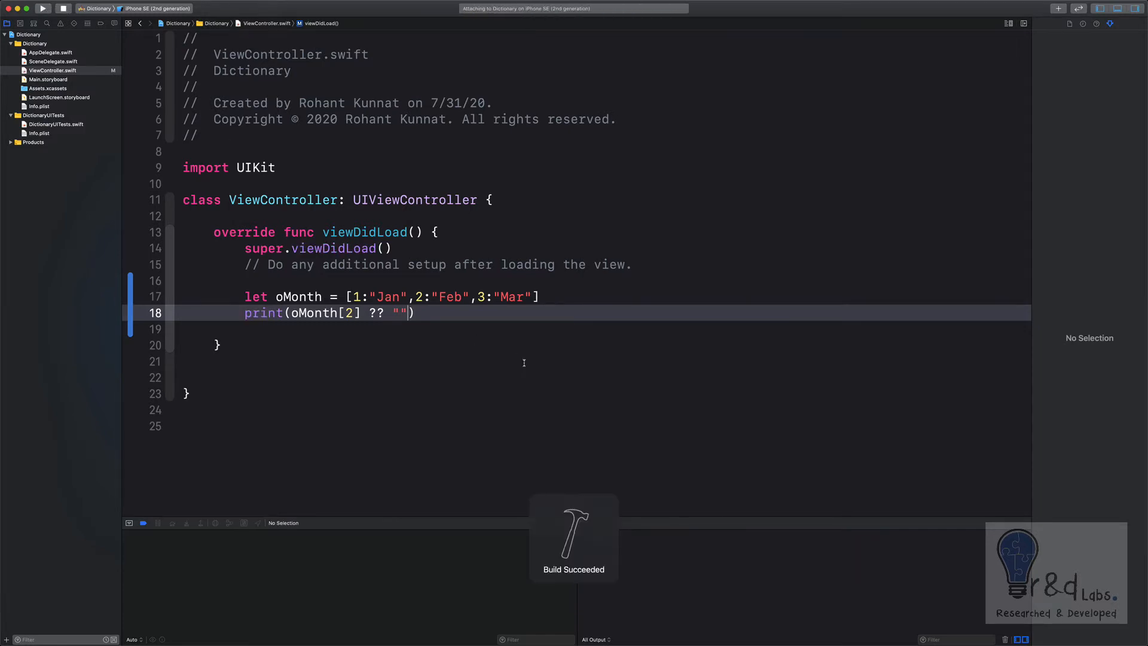
pyautogui.click(41, 8)
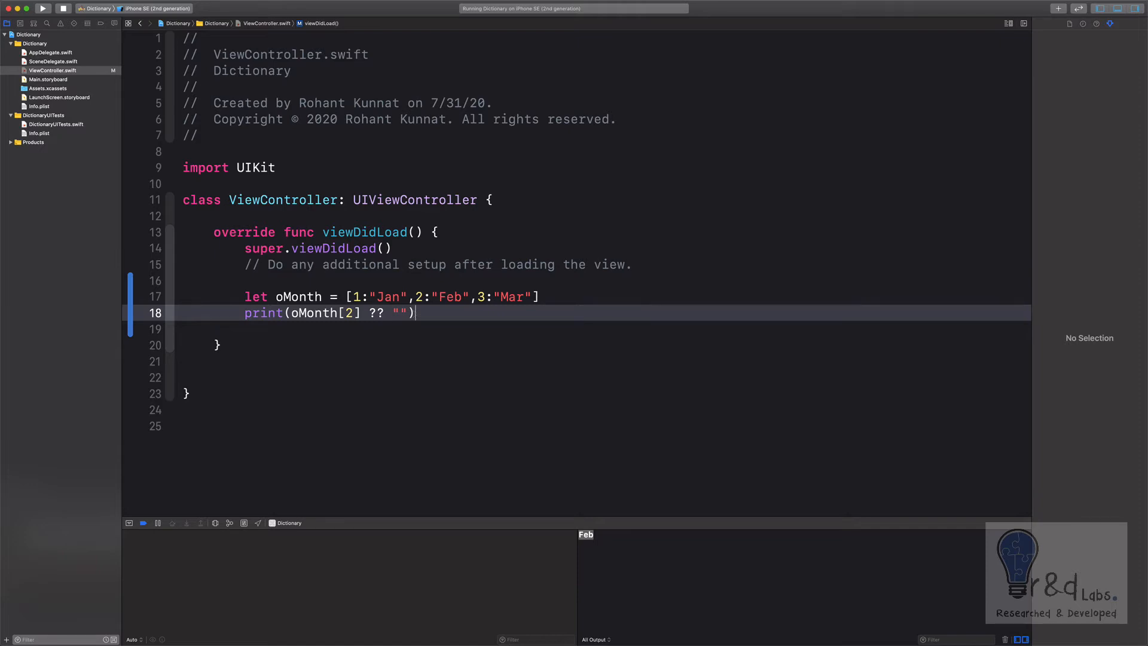
# - Declare let oEmployeeName = [String : String]() as an empty dictionary
pyautogui.write('let')
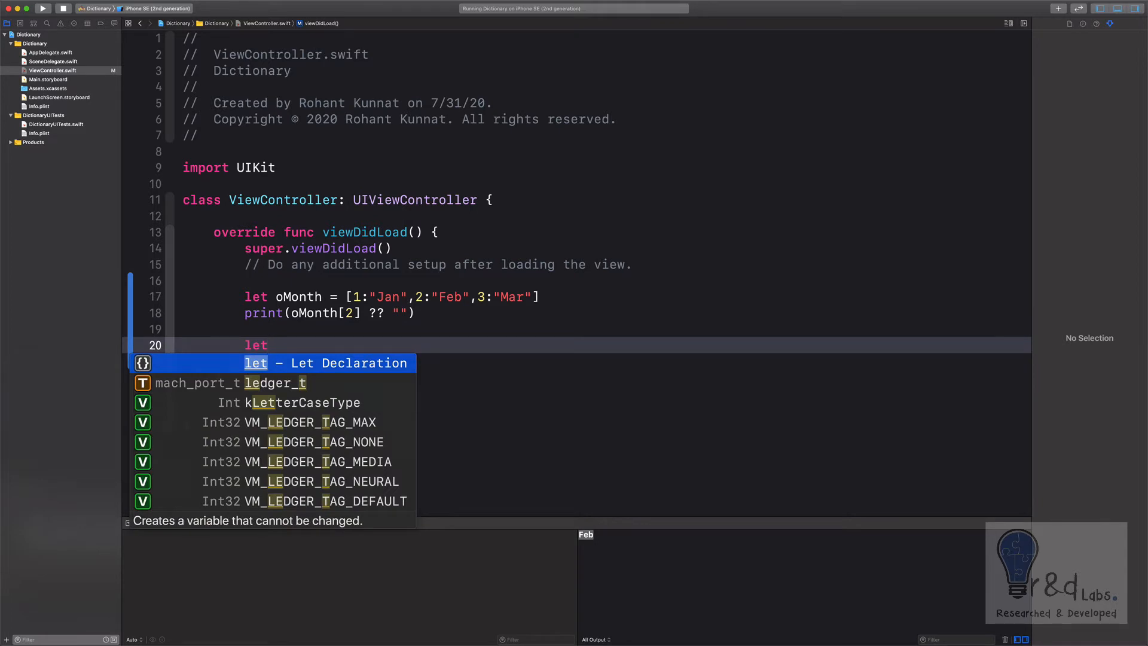
pyautogui.write('oEmp')
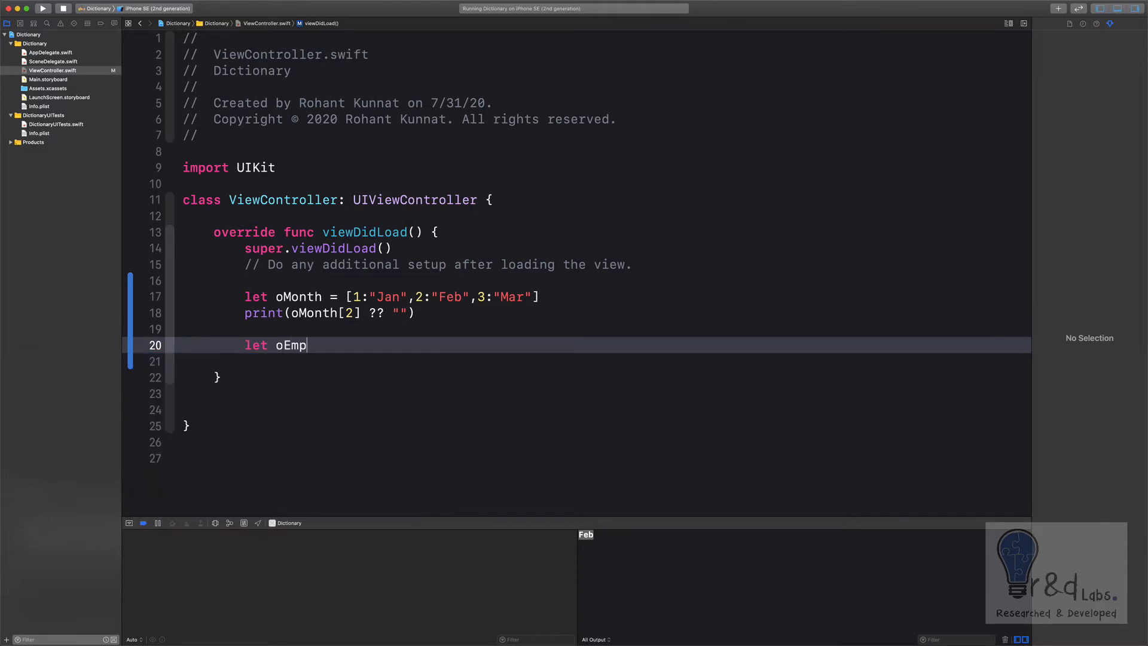
pyautogui.write('loyeeNam')
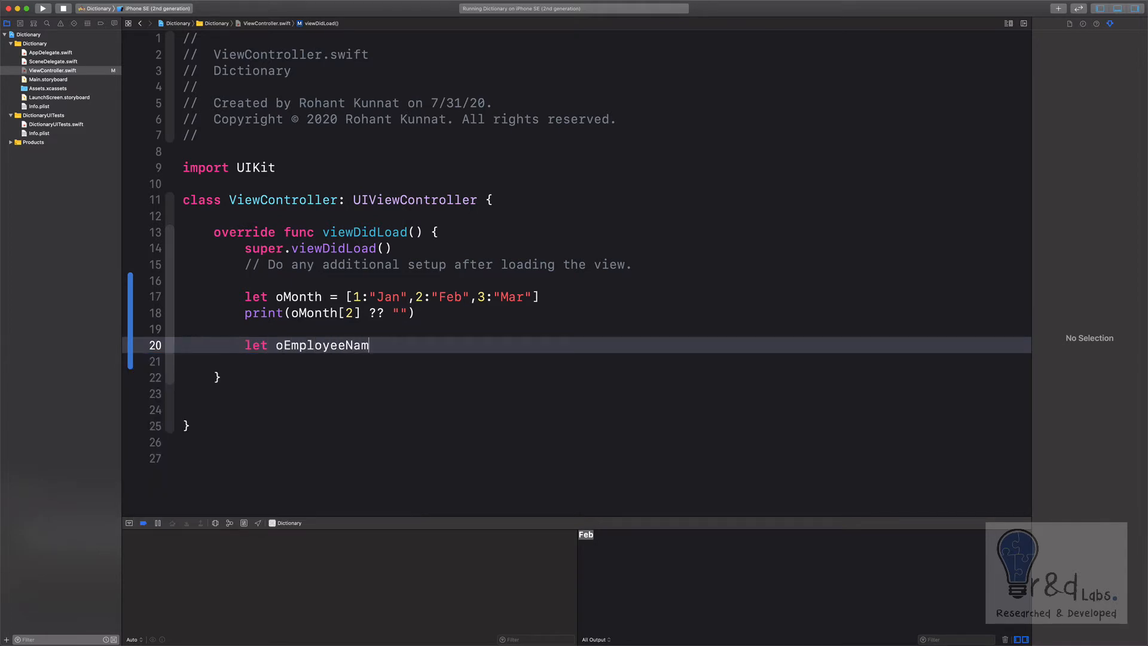
pyautogui.write('e =')
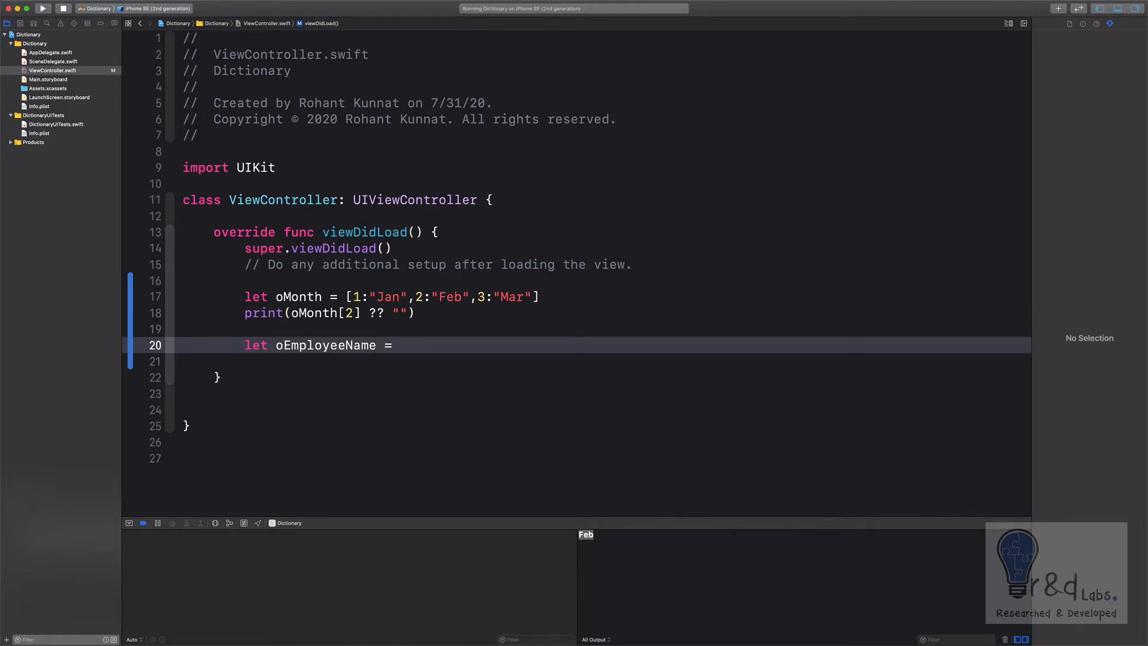
pyautogui.write('[S')
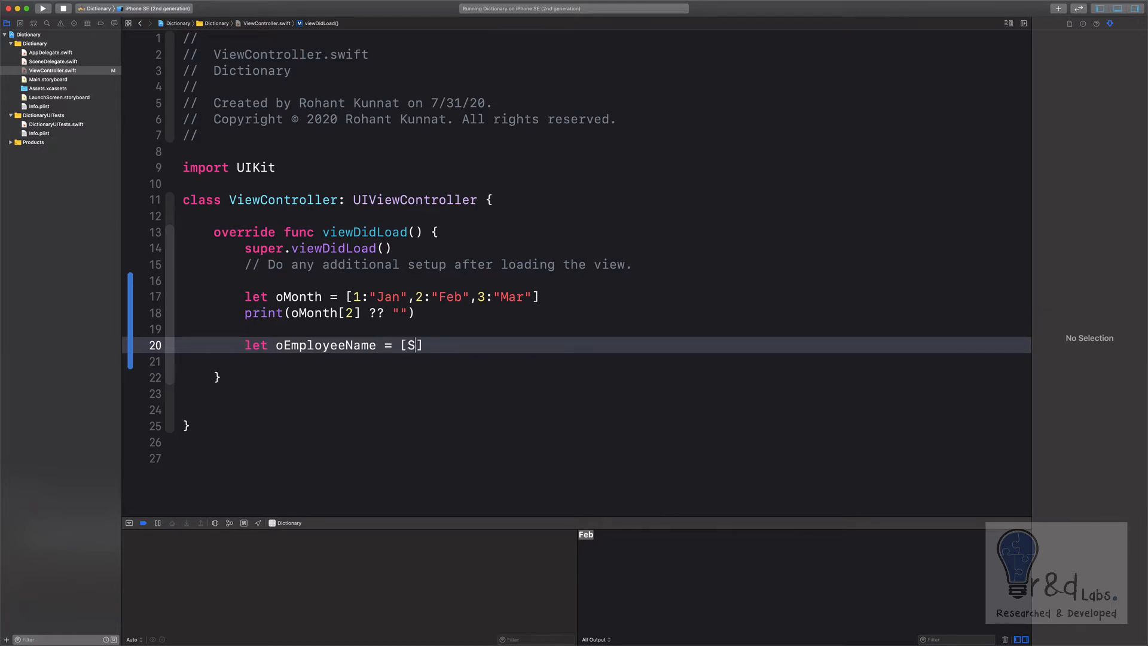
pyautogui.write('tring')
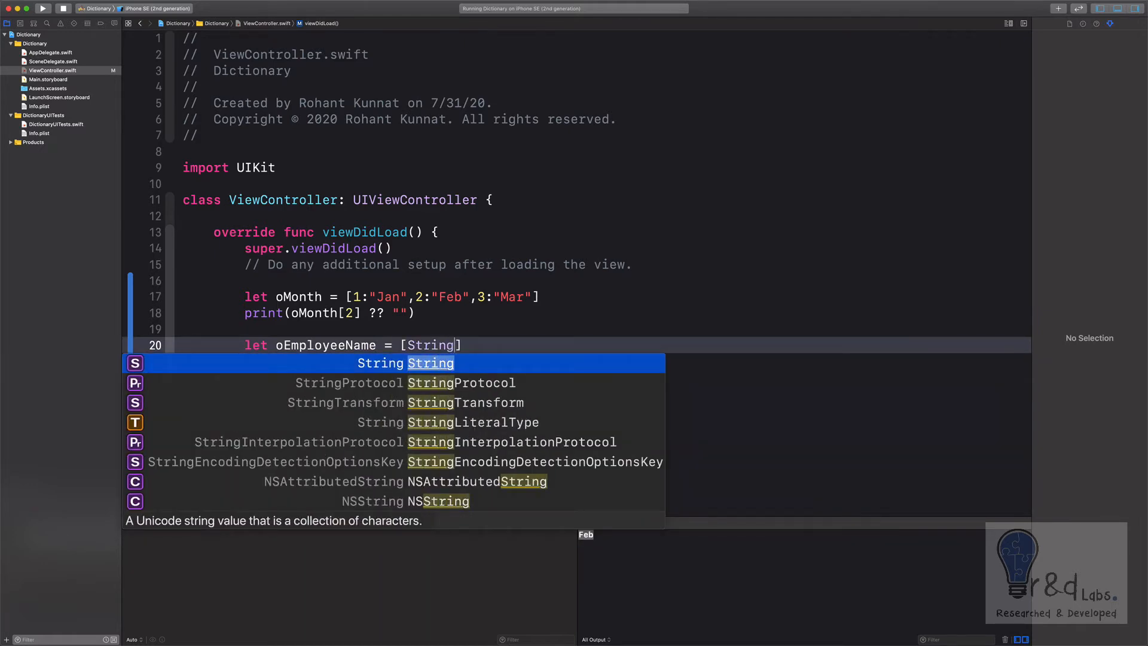
pyautogui.write(':')
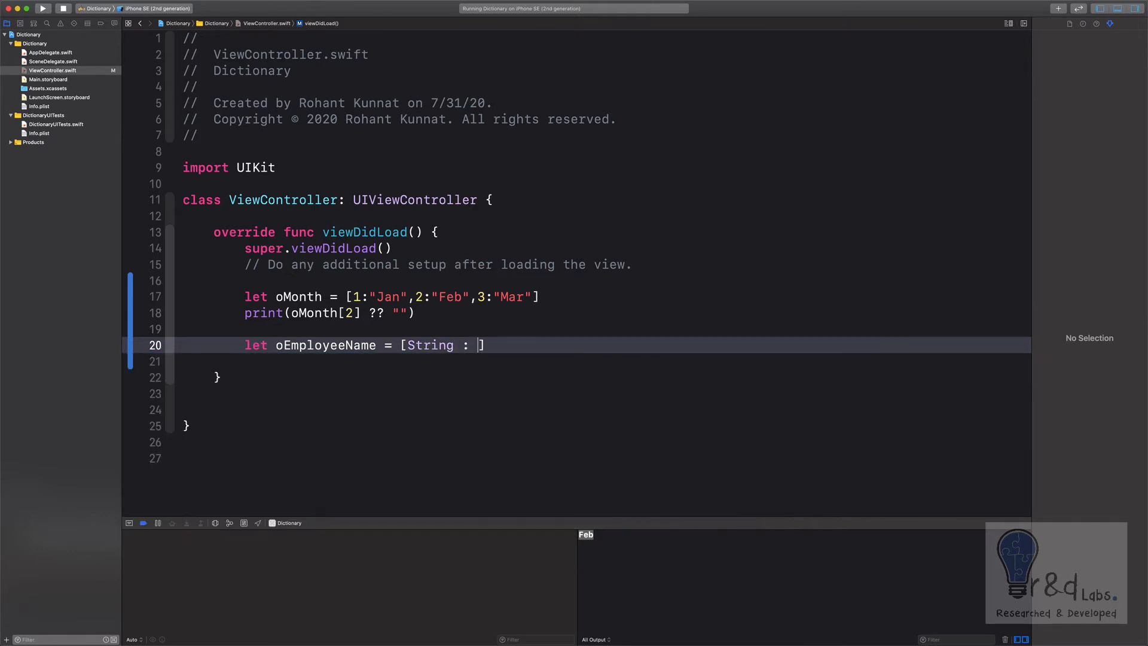
pyautogui.write('String')
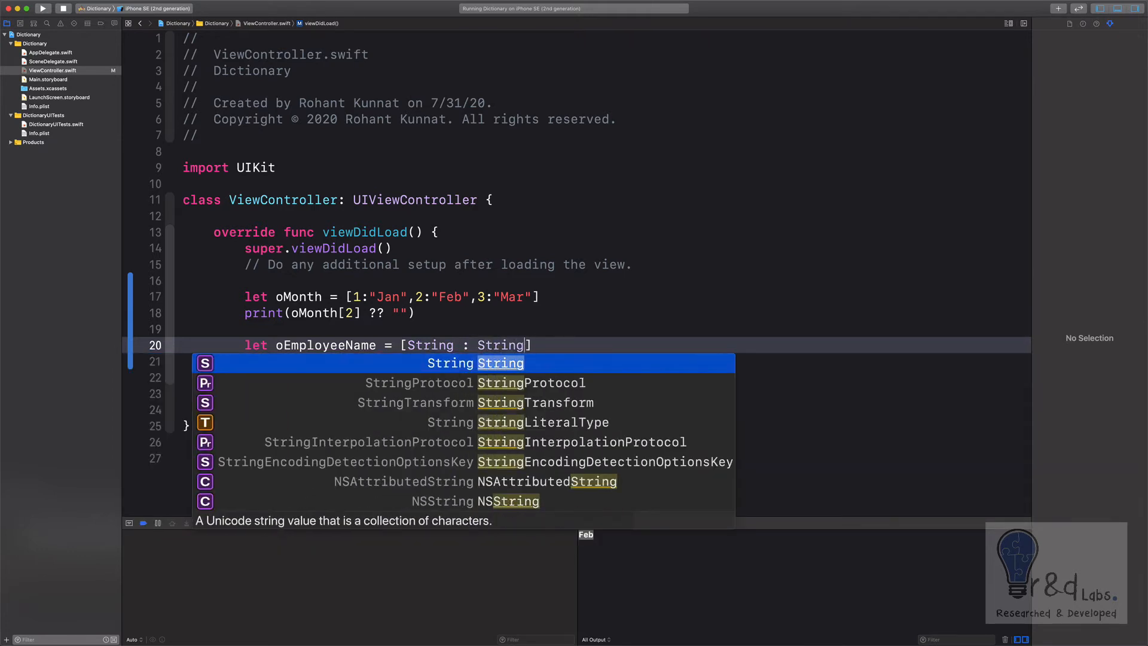
pyautogui.press('Escape')
pyautogui.write('()')
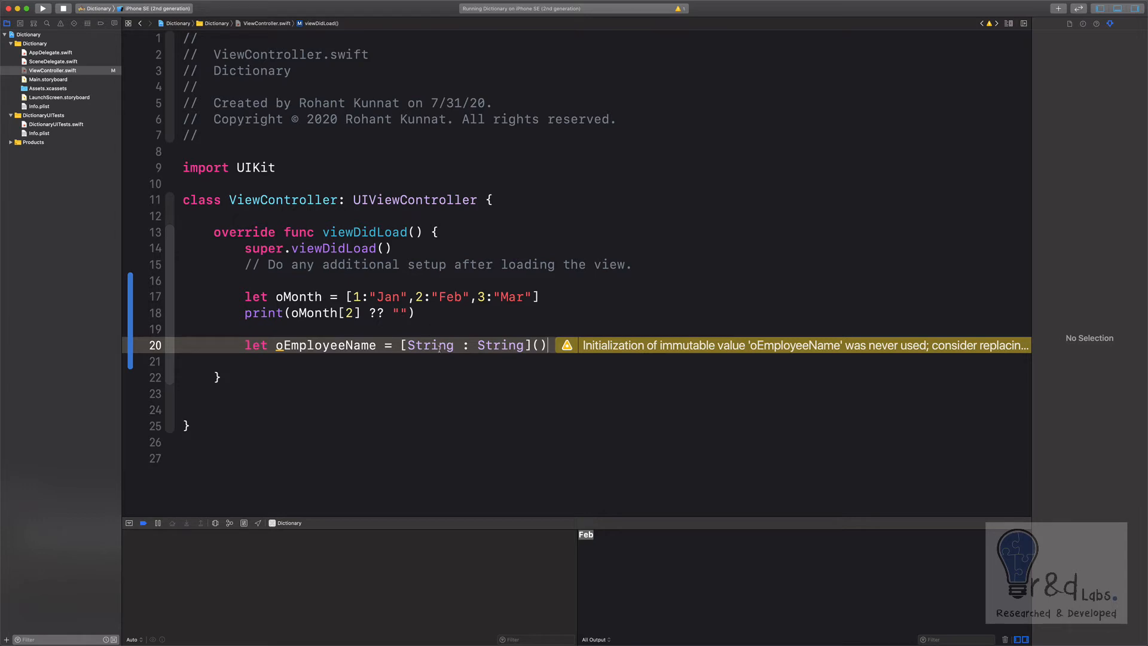
pyautogui.doubleClick(429, 345)
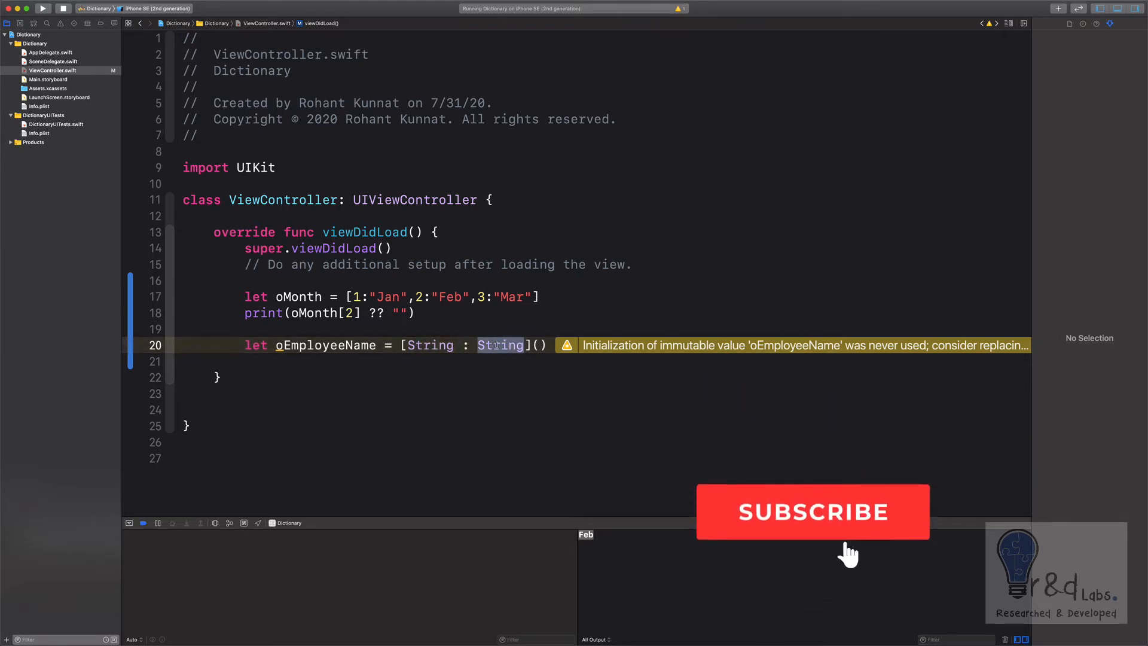
pyautogui.click(812, 511)
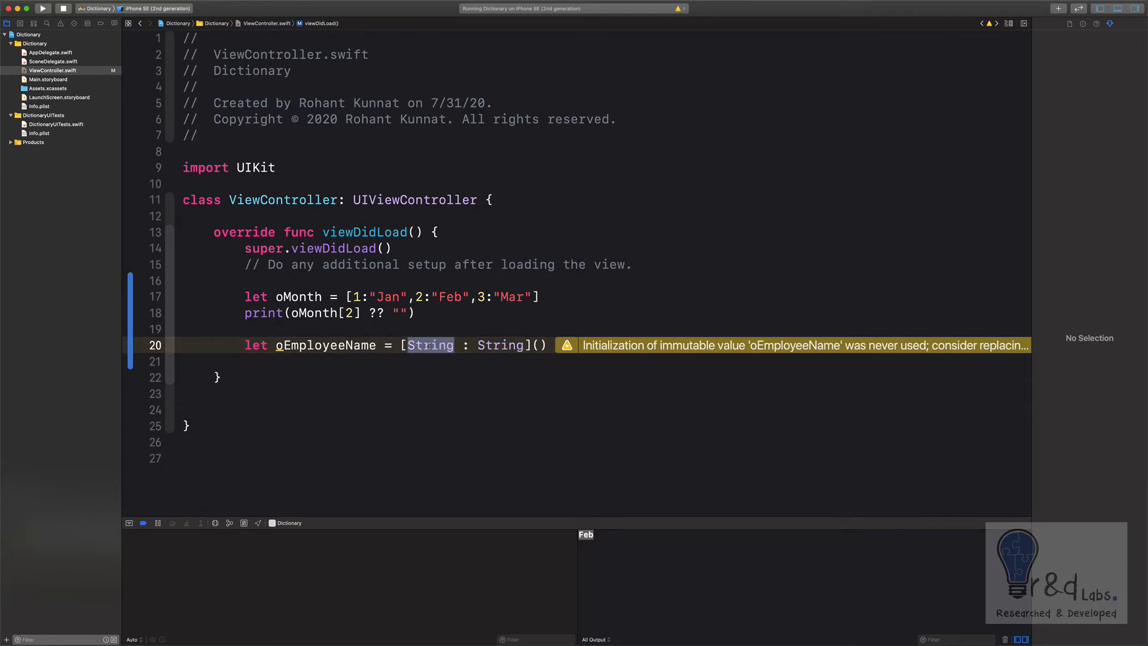
pyautogui.write('Any')
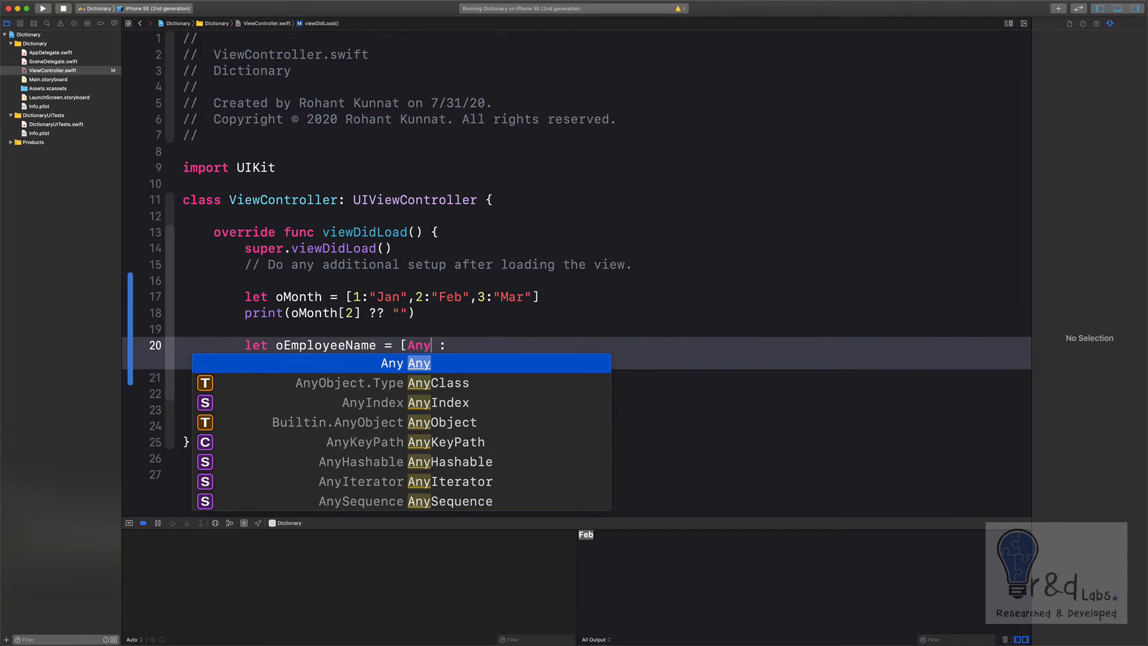
pyautogui.write(': String]()')
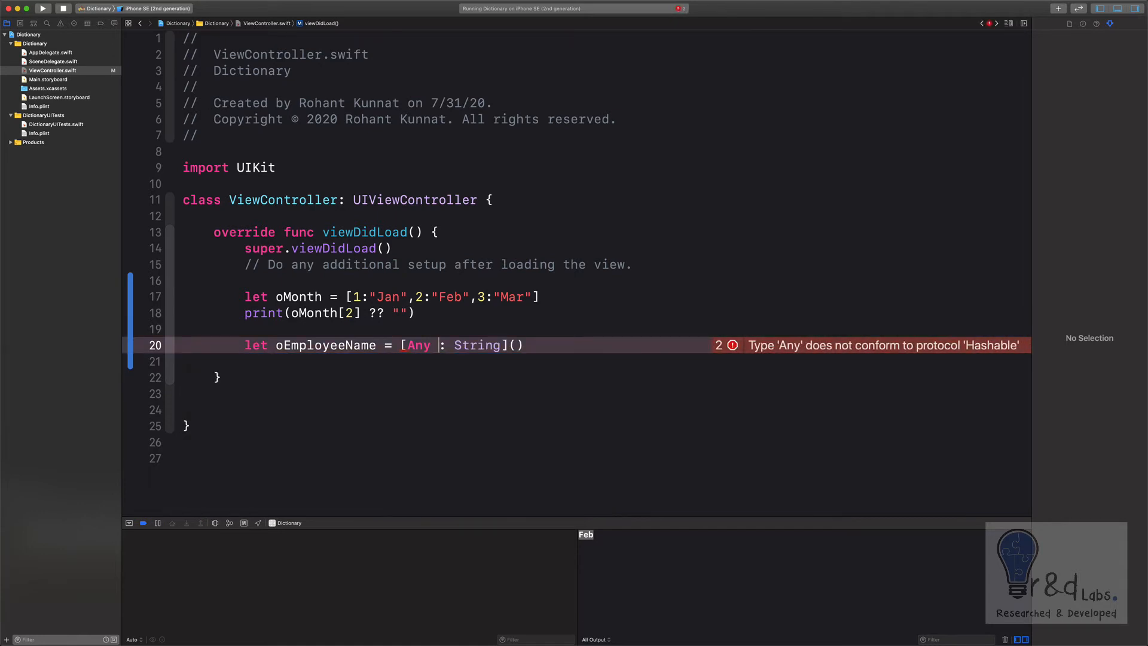
pyautogui.press('Backspace')
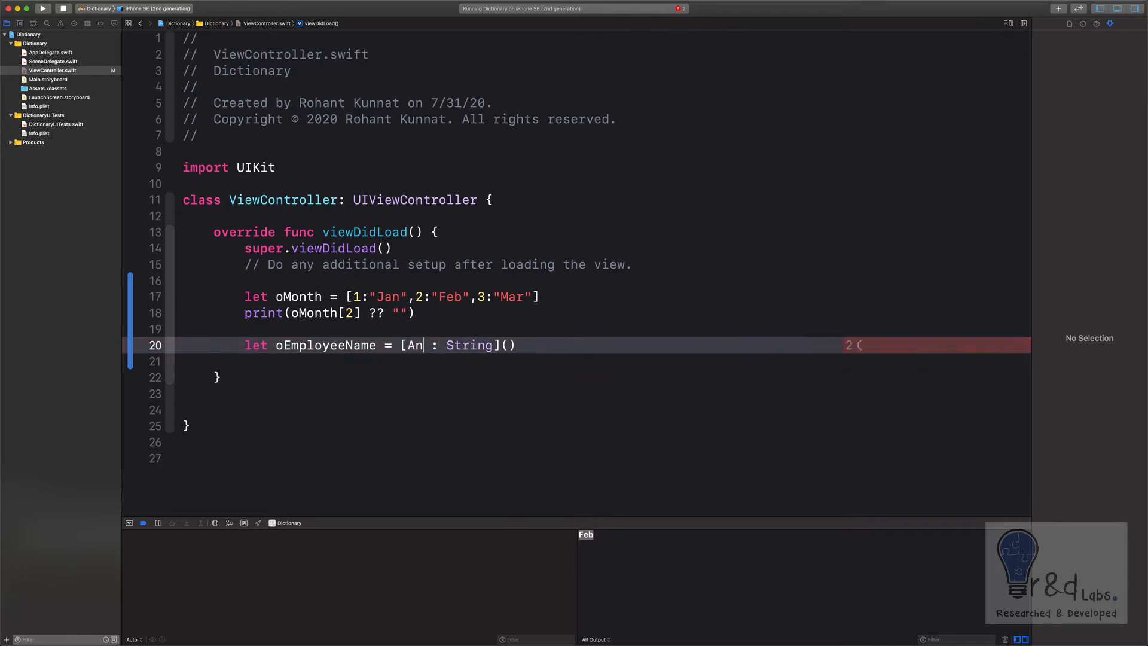
pyautogui.write('String')
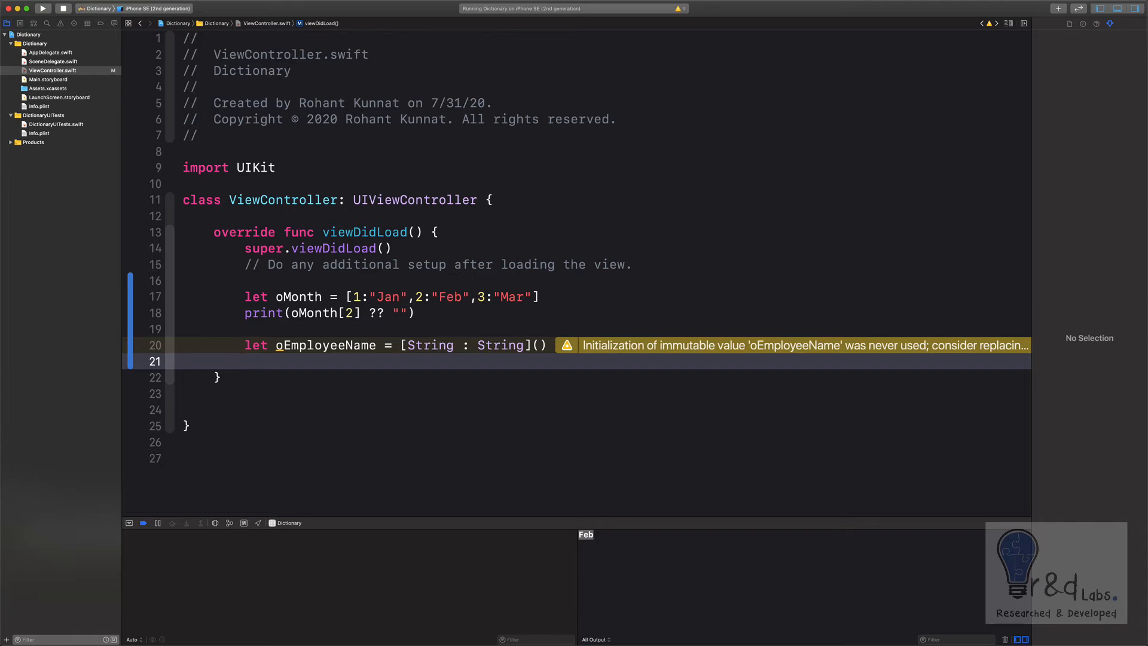
# - Assign ["John" : "Doe"] to oEmployeeName
pyautogui.write('oe')
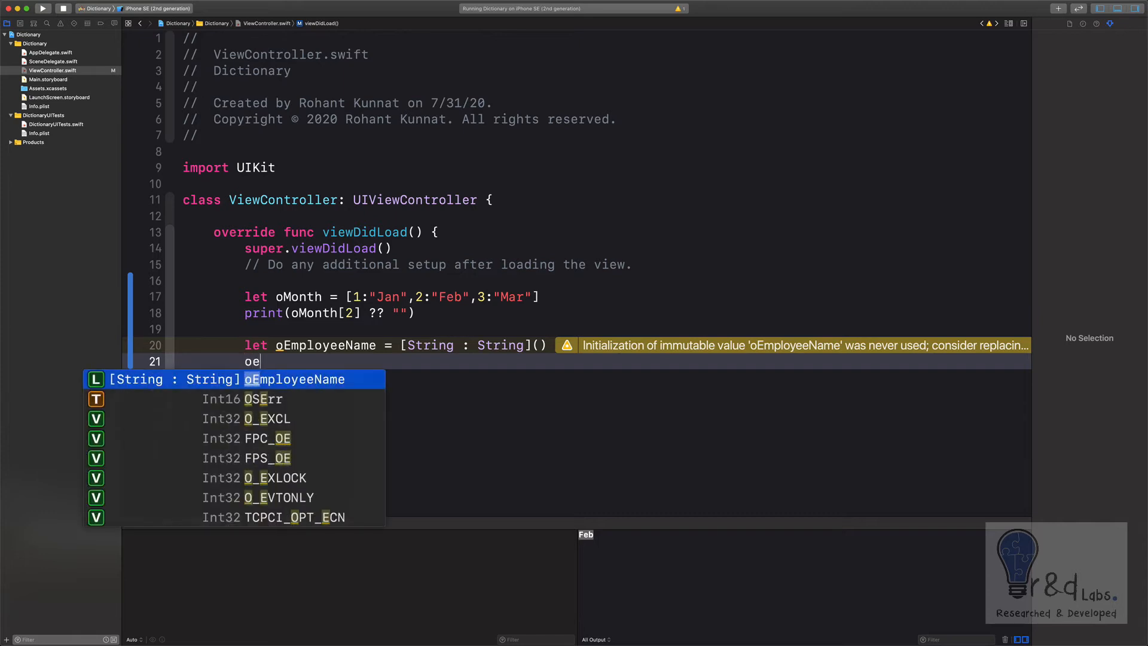
pyautogui.press('Return')
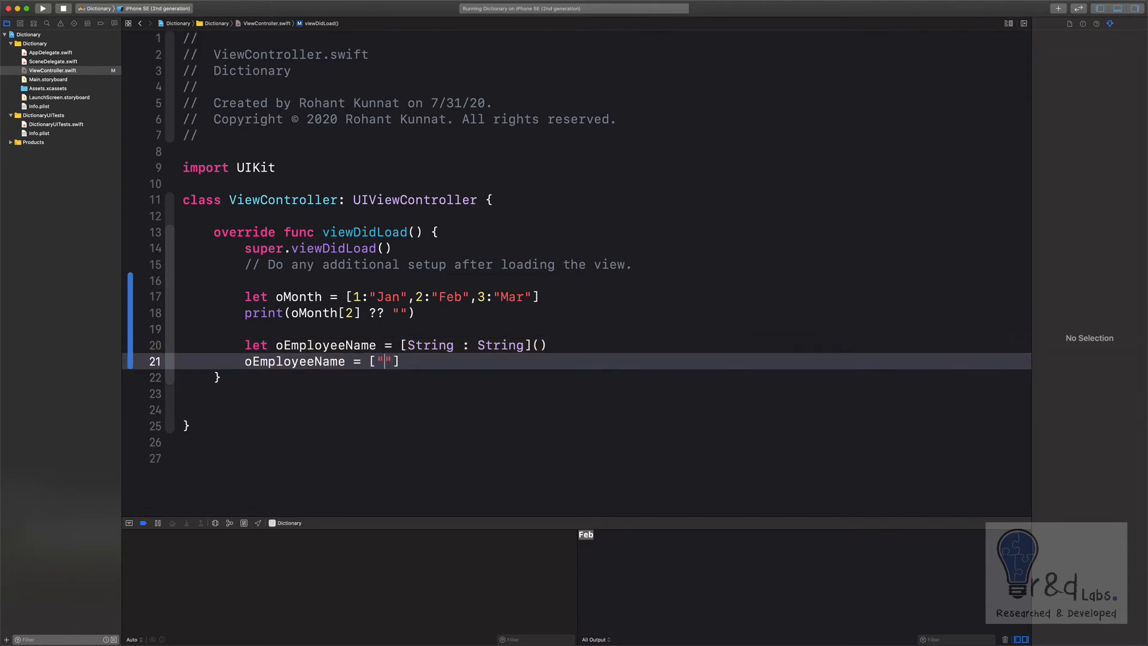
pyautogui.write('John')
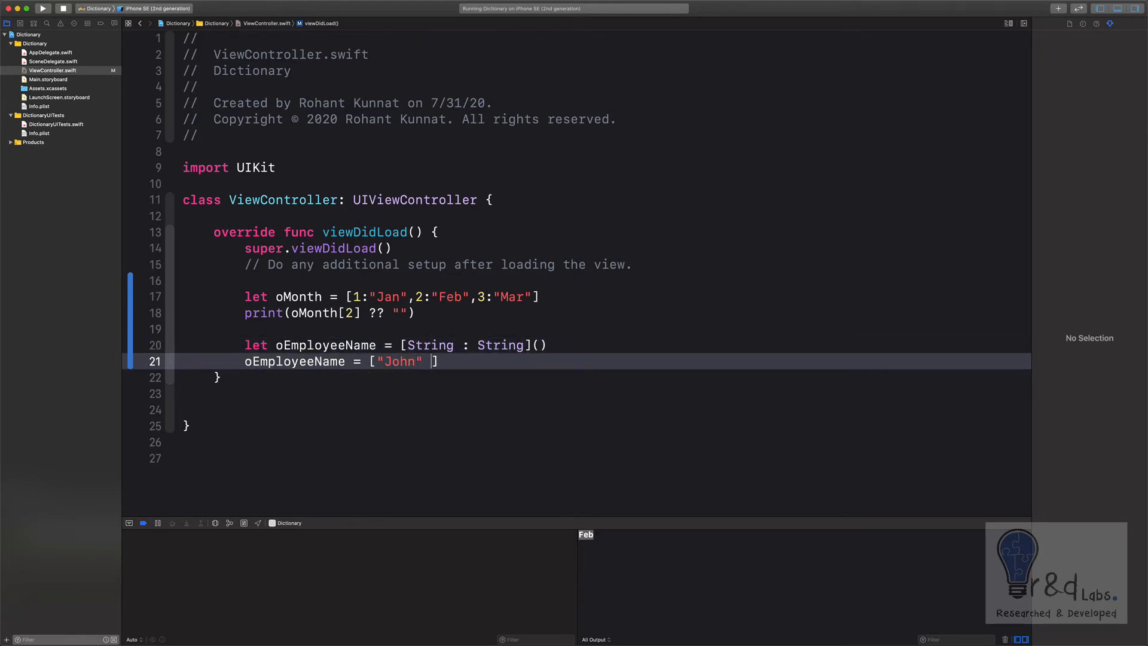
pyautogui.write(': "')
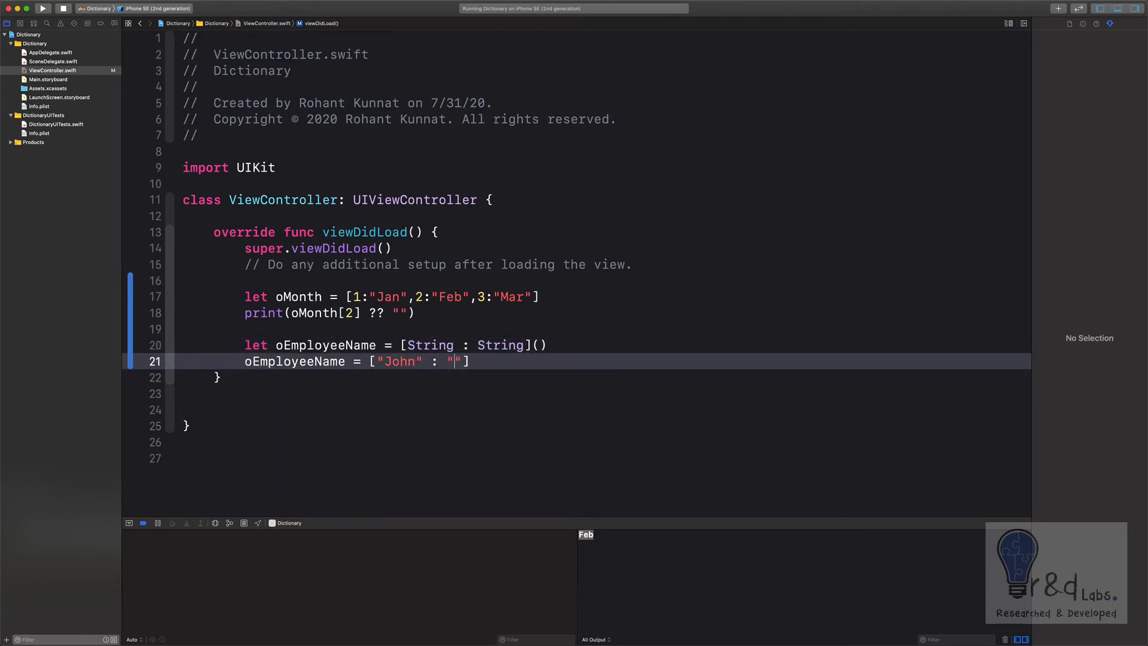
pyautogui.write('Doe')
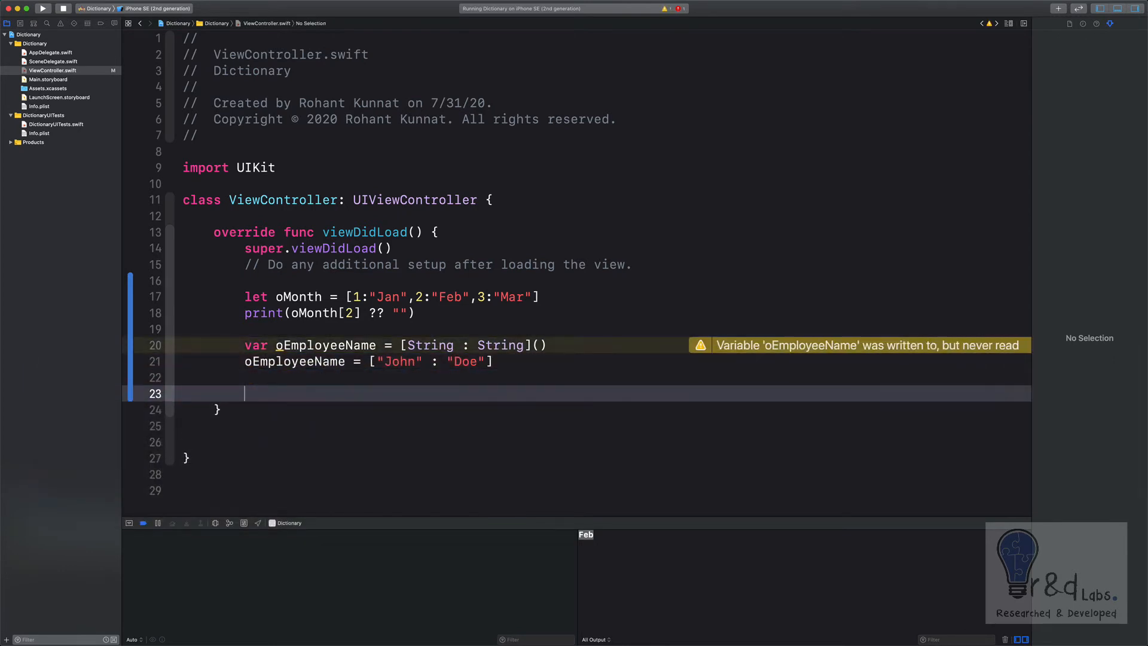
# - Add print(oEmployeeName) and run the app so the console shows ["John": "Doe"]
pyautogui.write('print(')
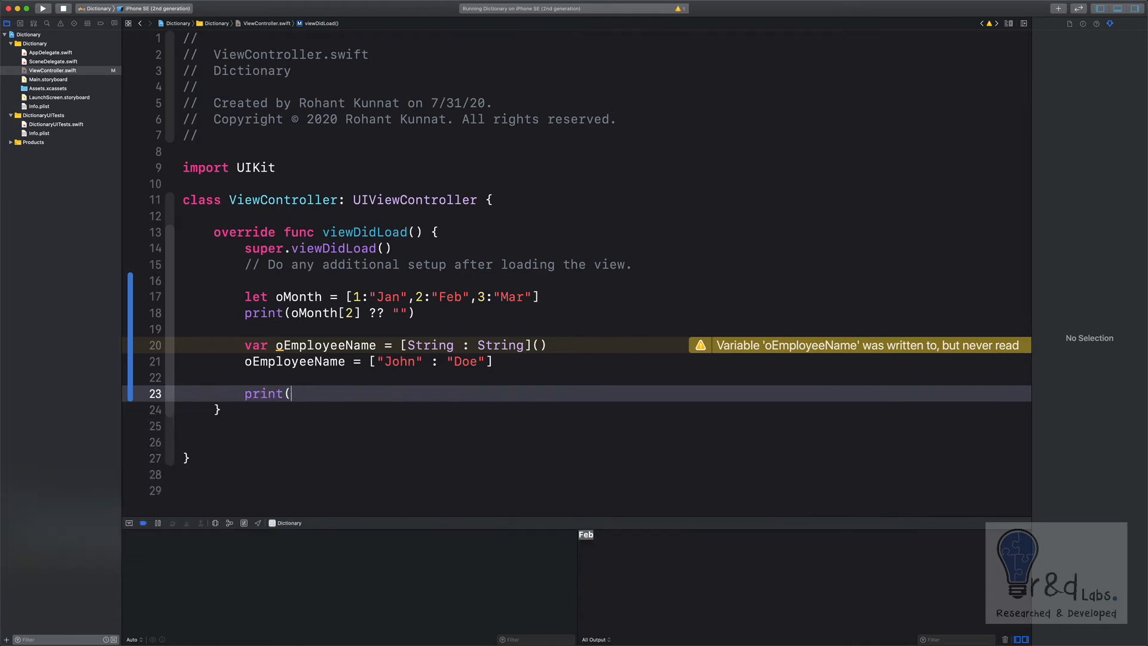
pyautogui.write('oEmployeeName')
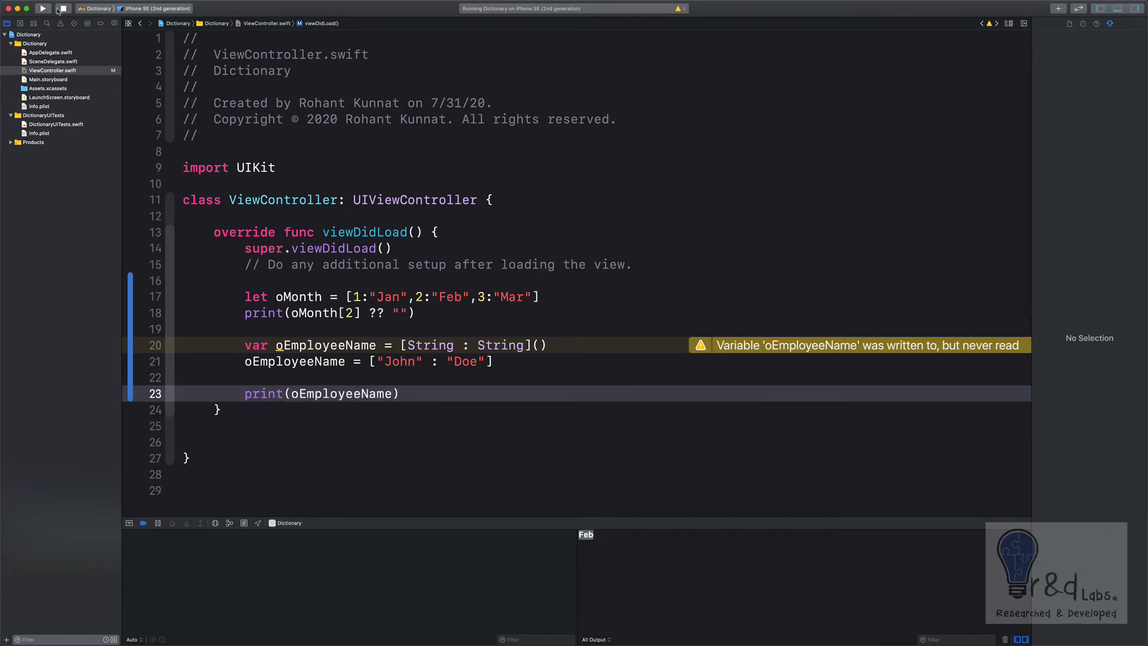
pyautogui.click(42, 8)
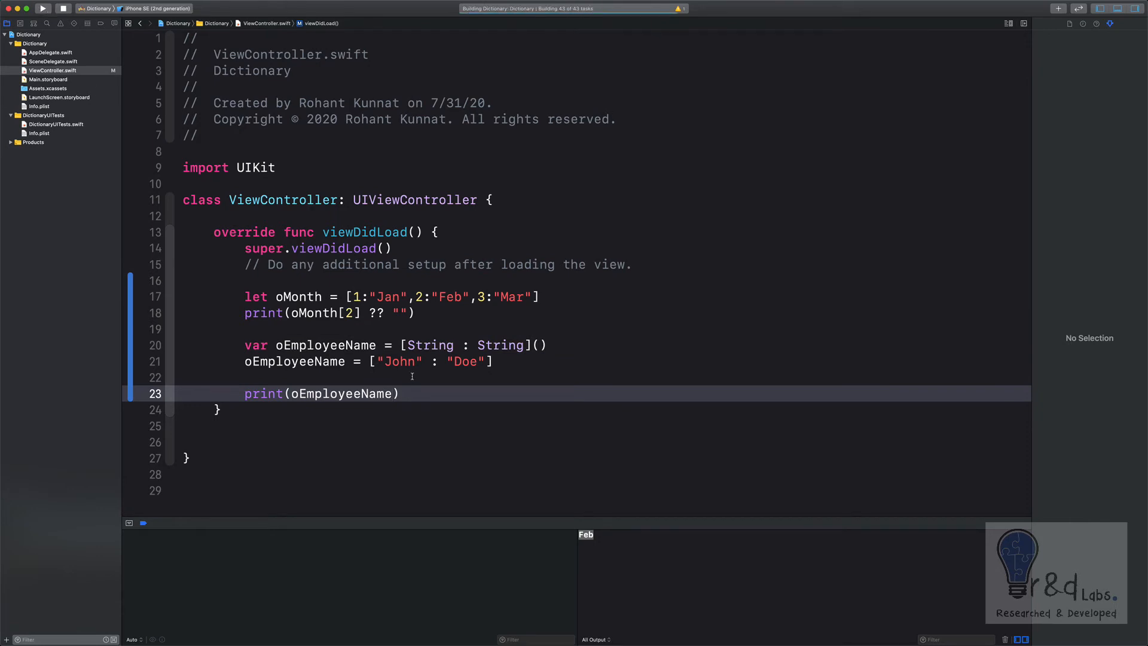
pyautogui.click(43, 9)
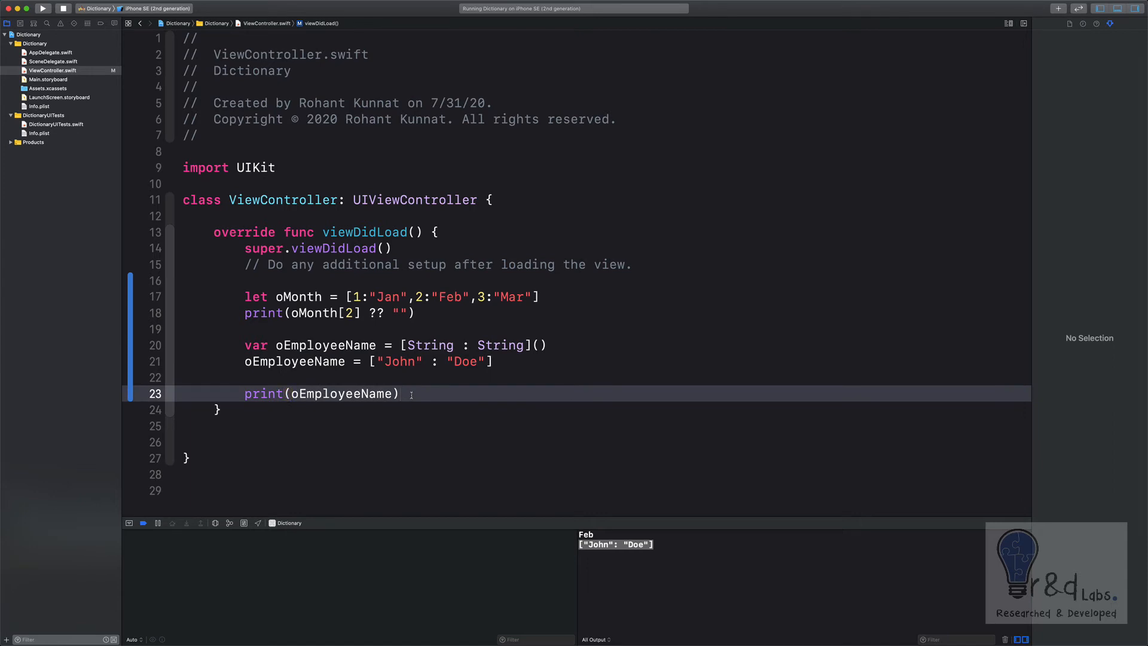
# - Start a new line calling oEmployeeName.updateValue via autocomplete
pyautogui.press('return')
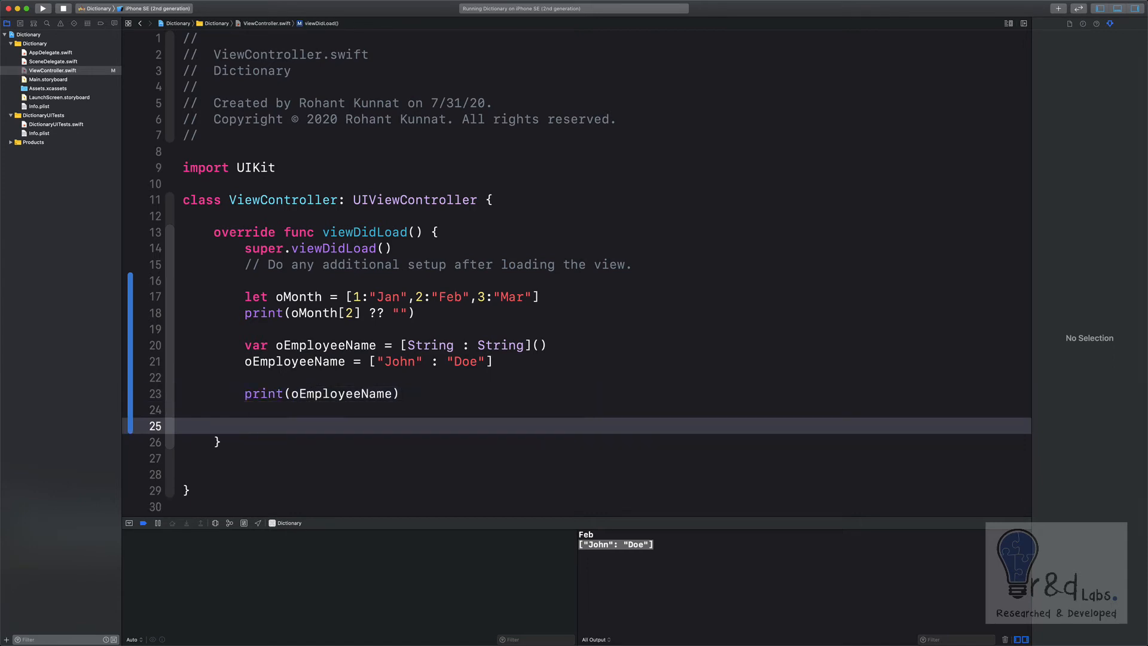
pyautogui.click(245, 426)
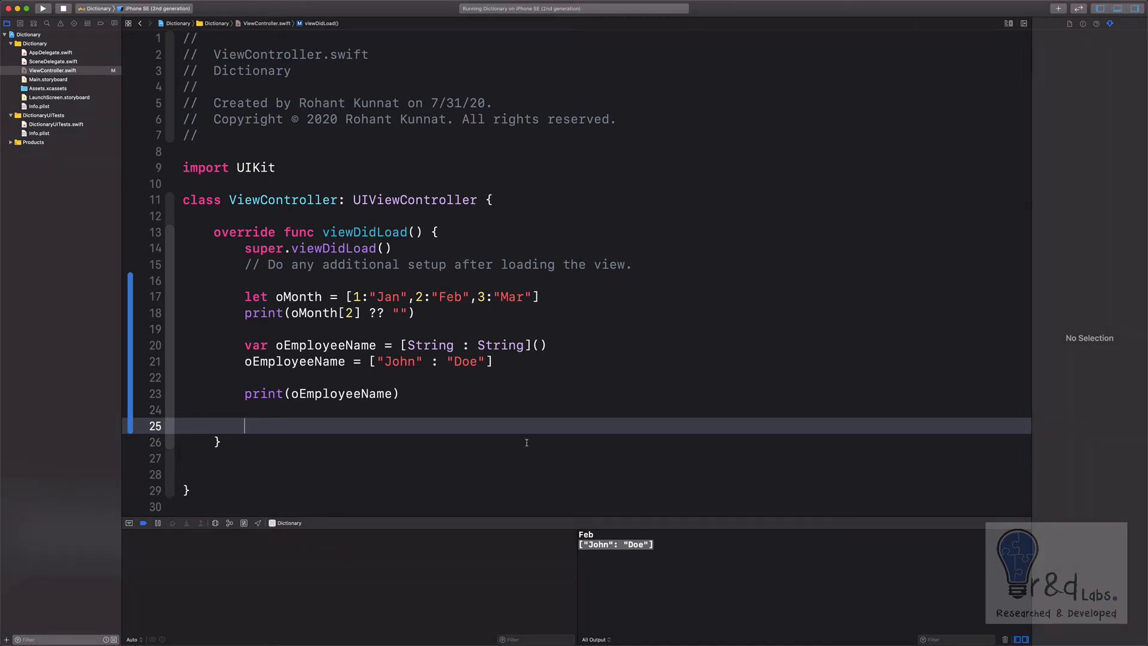
pyautogui.click(335, 344)
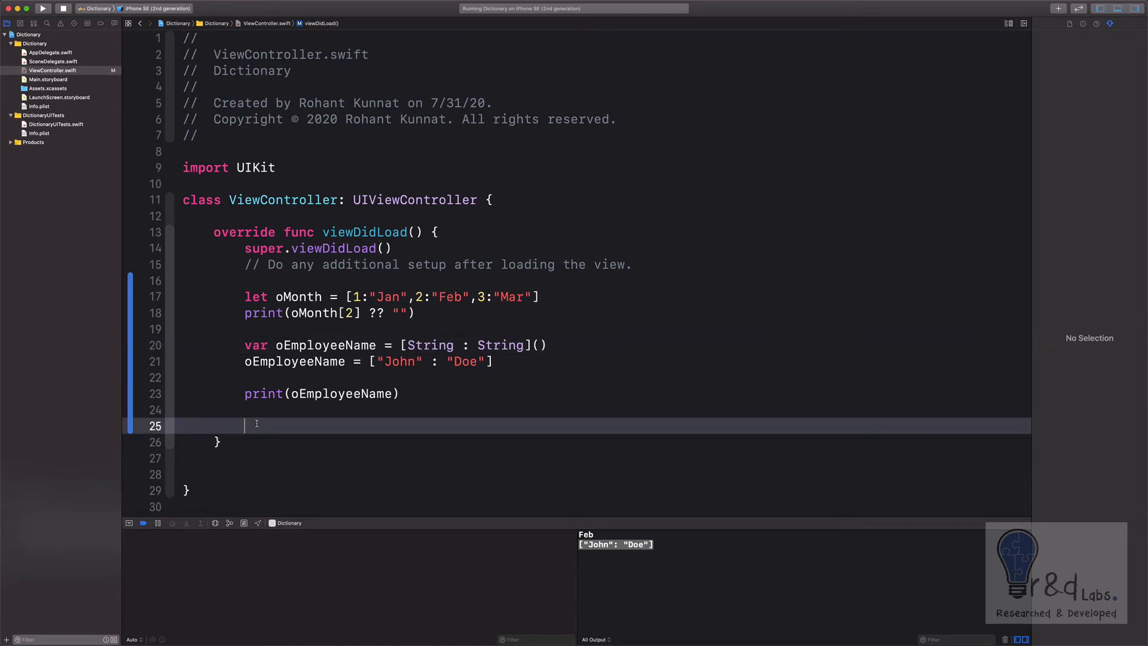
pyautogui.write('o')
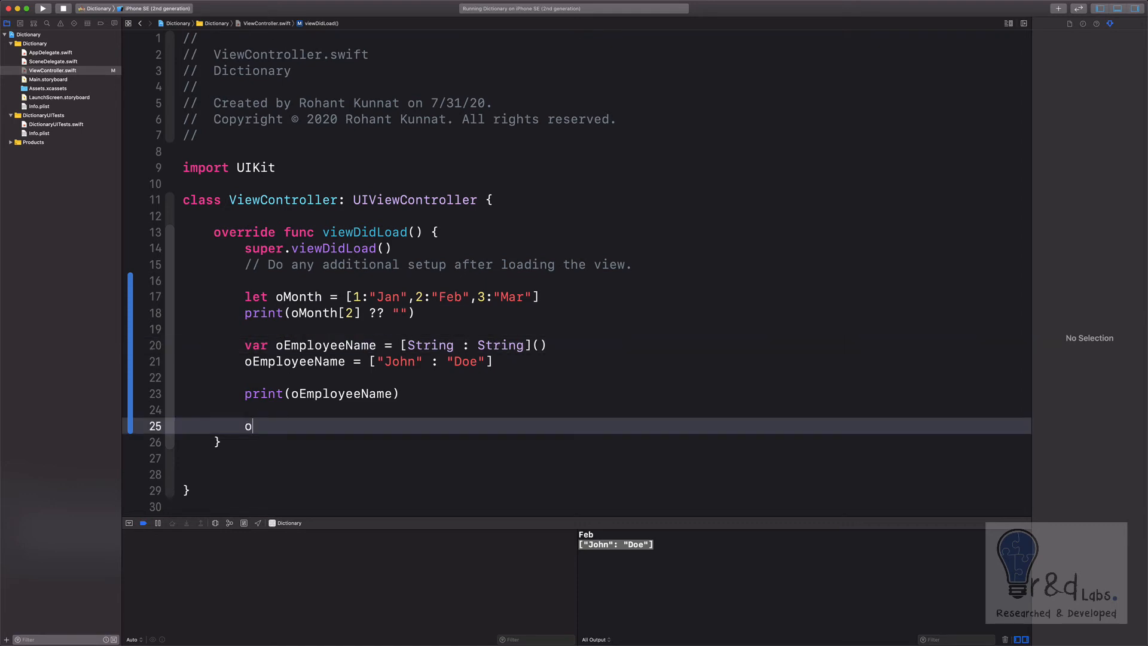
pyautogui.write('EmployeeName')
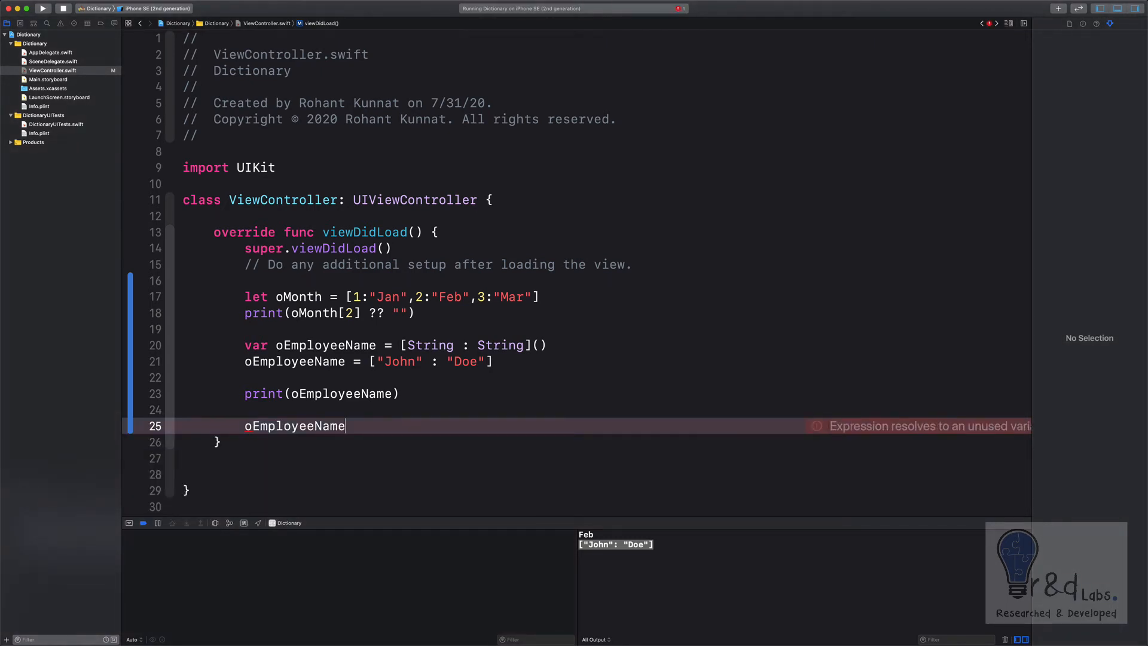
pyautogui.write('.up')
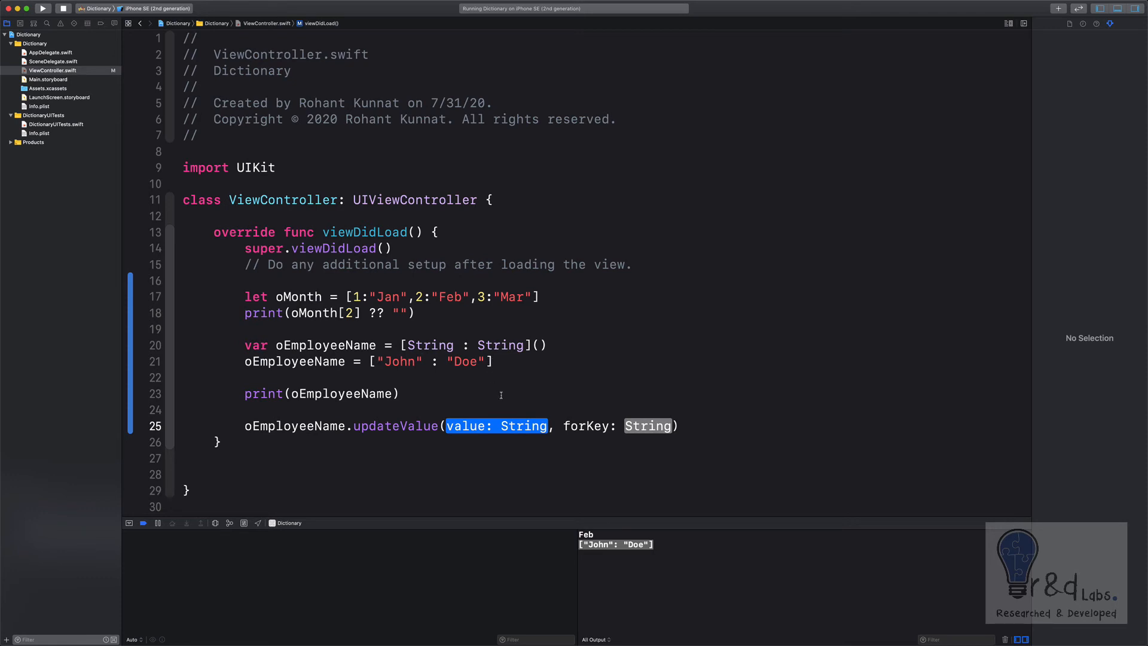
pyautogui.moveTo(527, 412)
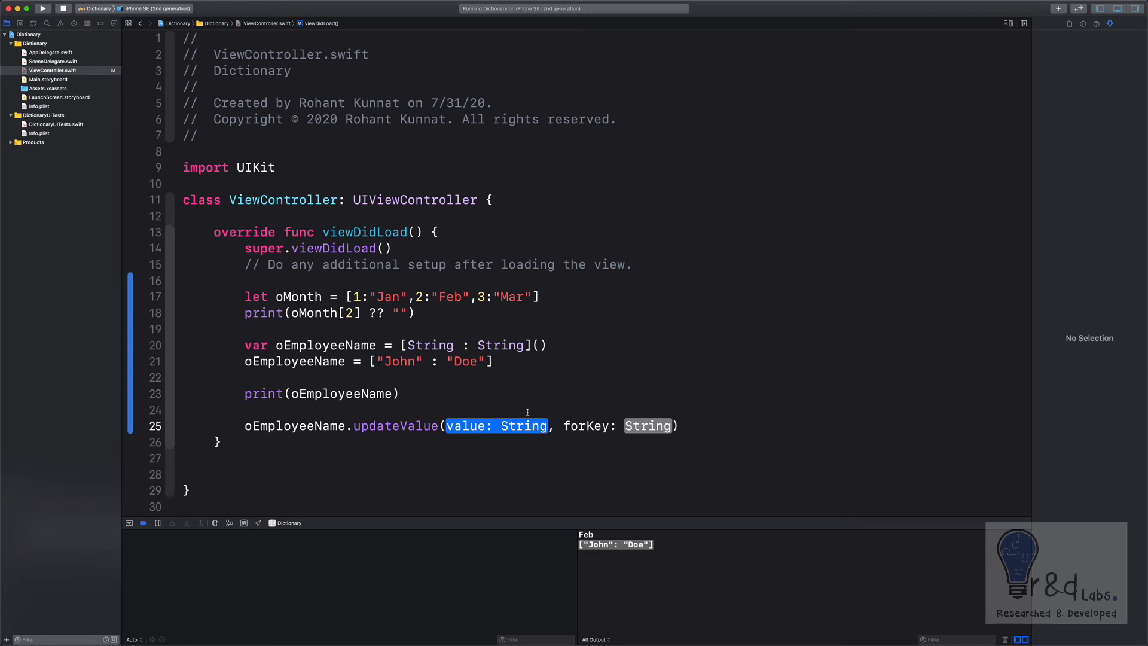
# - Fill the placeholders so the call reads updateValue("123", forKey: "ABC")
pyautogui.write('"')
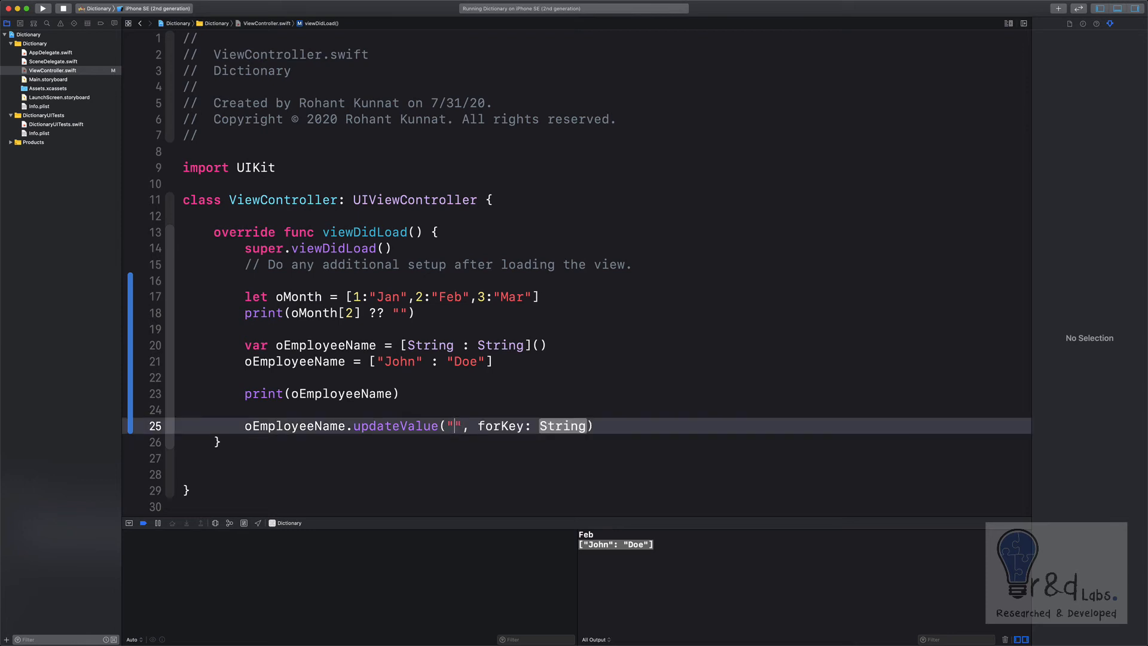
pyautogui.write('123')
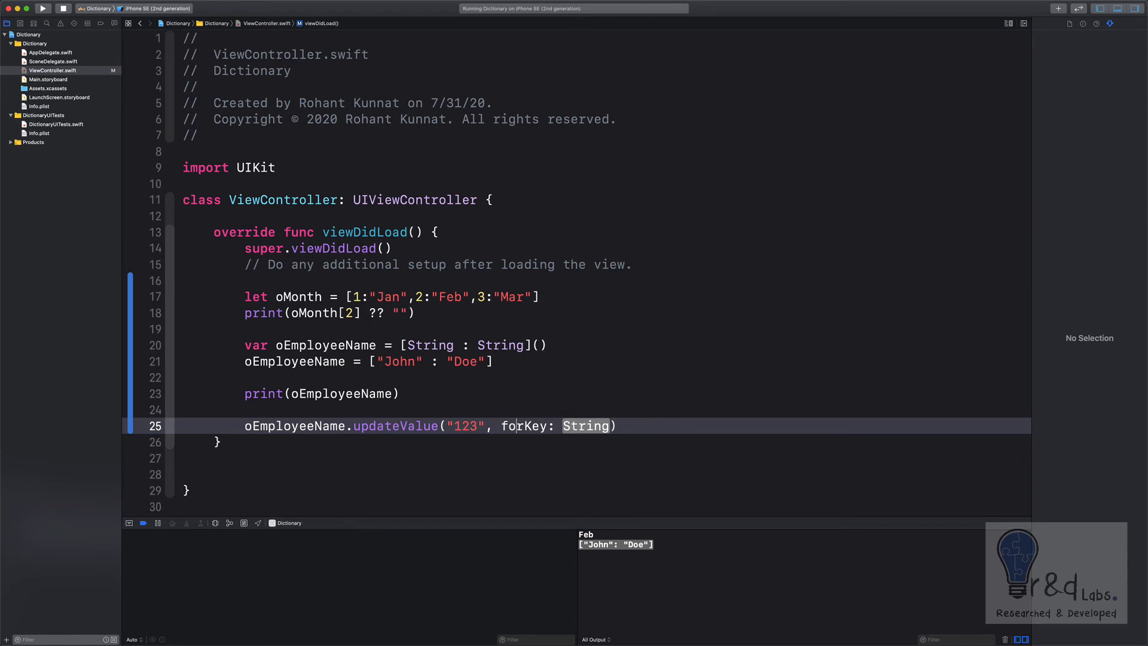
pyautogui.doubleClick(584, 426)
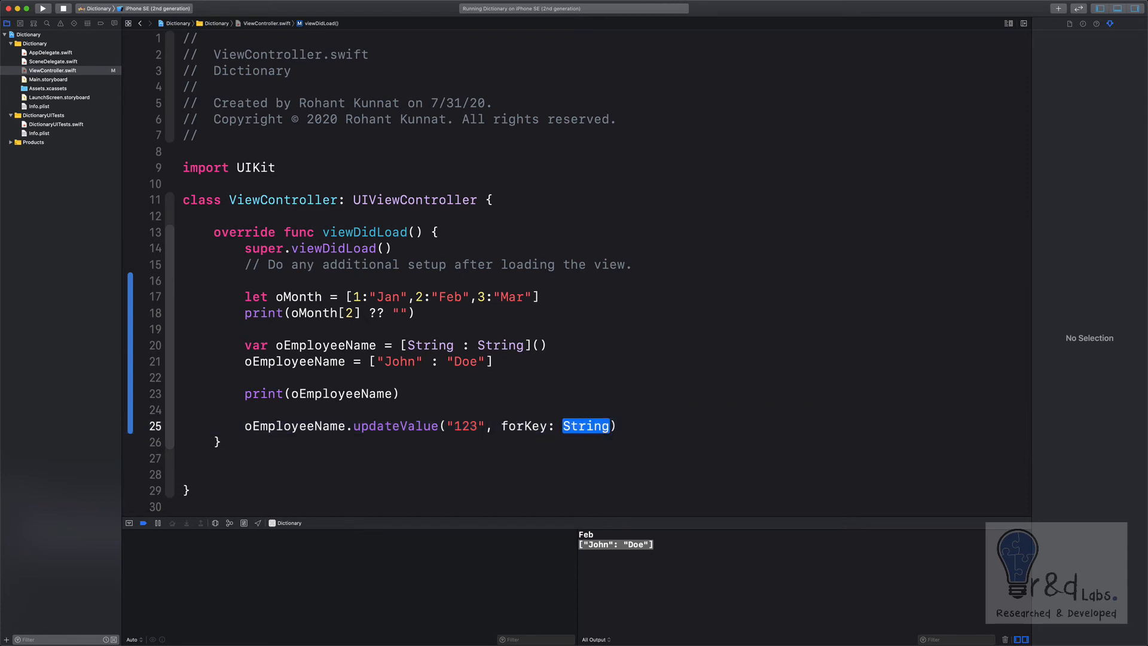
pyautogui.write('"')
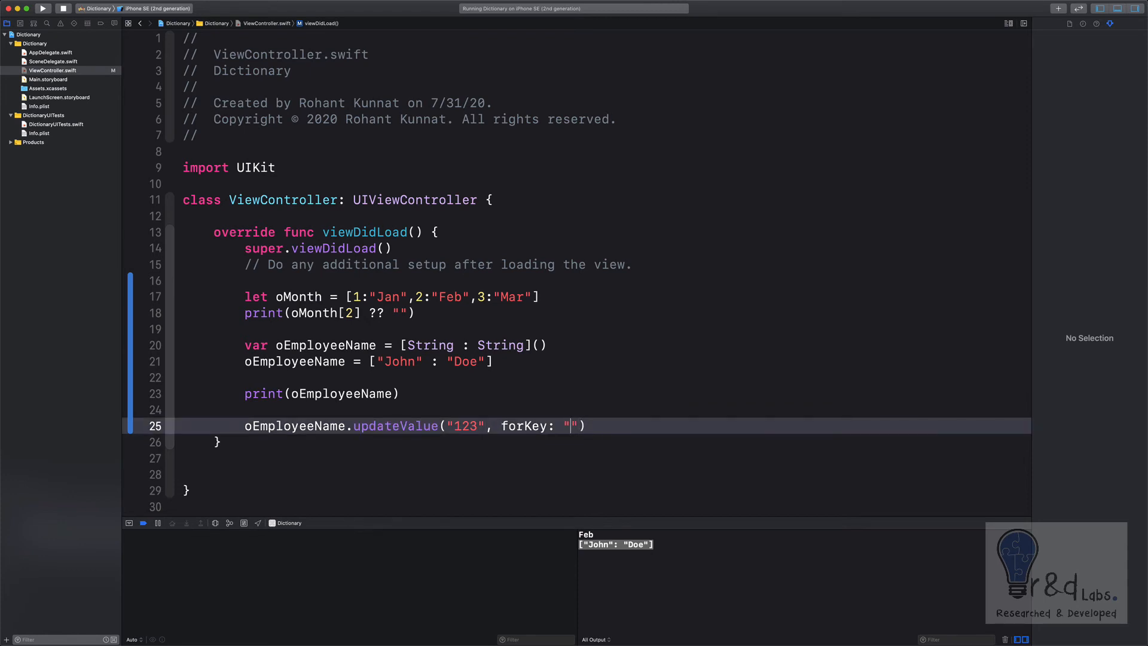
pyautogui.write('ABC')
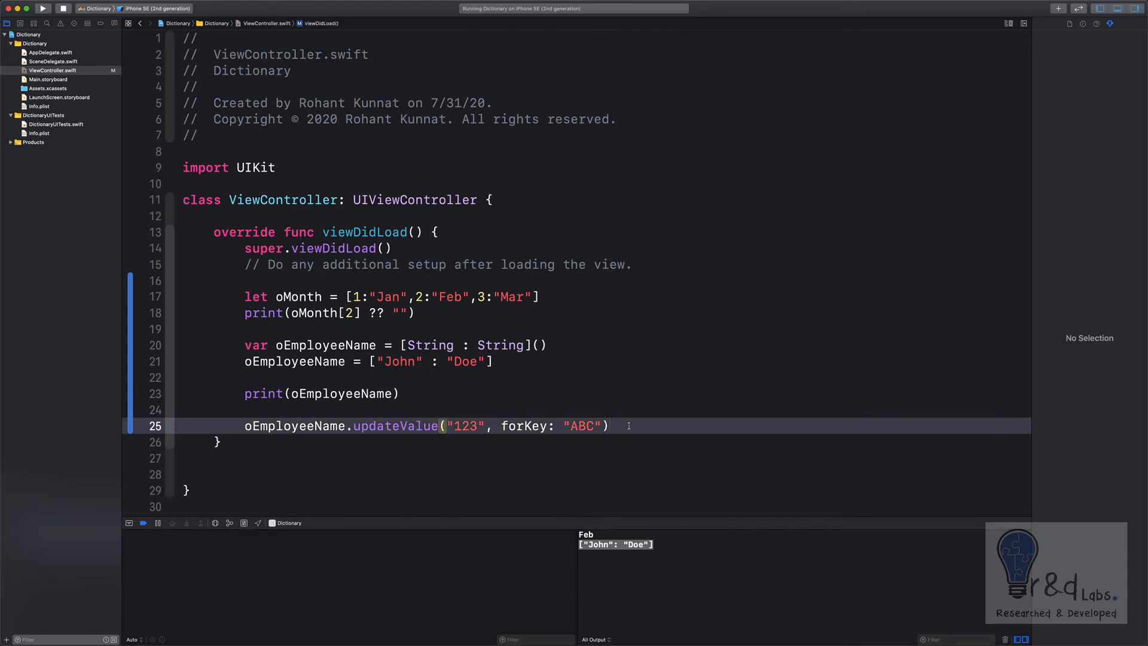
# - Add print(oEmployeeName) after the update and run; console shows ["John": "Doe", "ABC": "123"]
pyautogui.write('o')
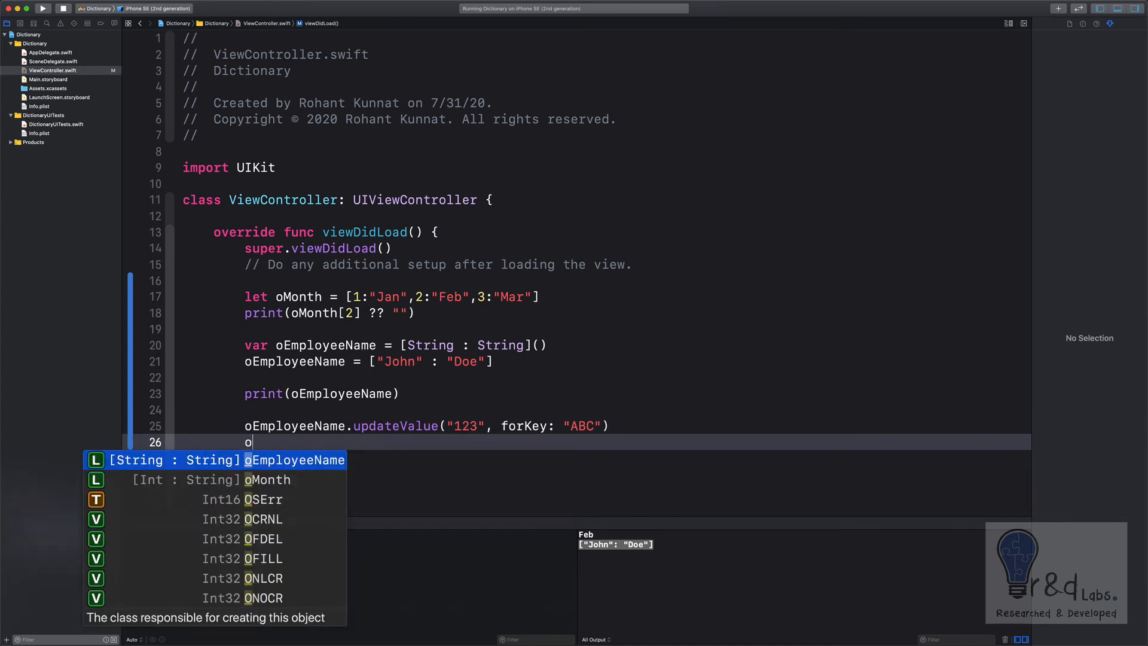
pyautogui.write('E')
pyautogui.write('print(')
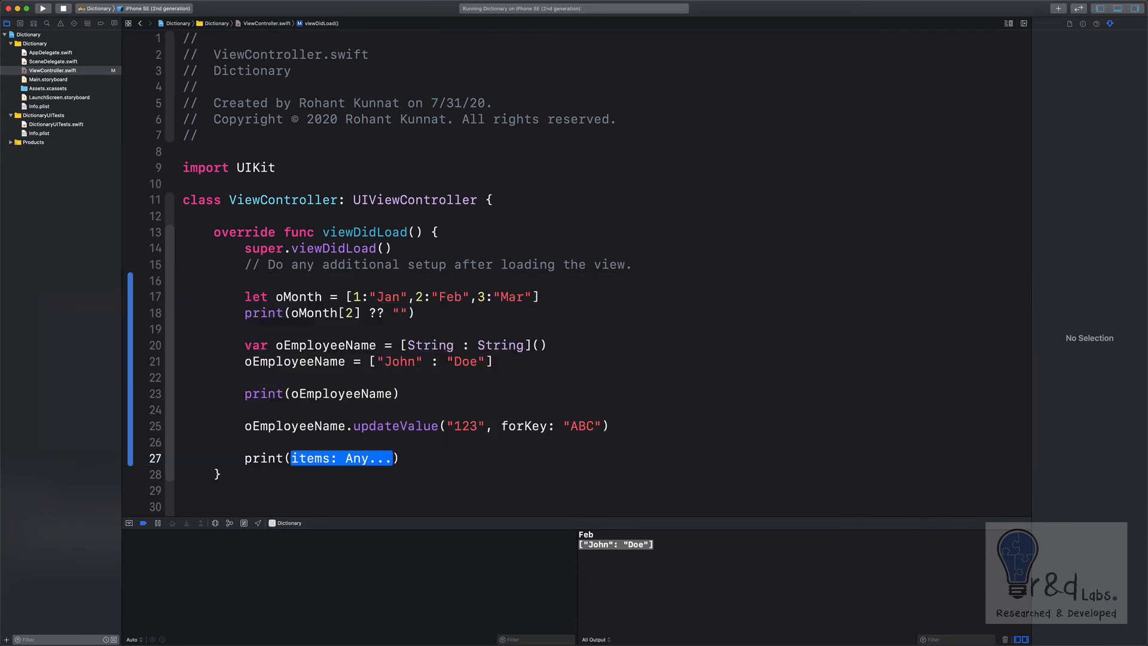
pyautogui.write('oEmployeeName')
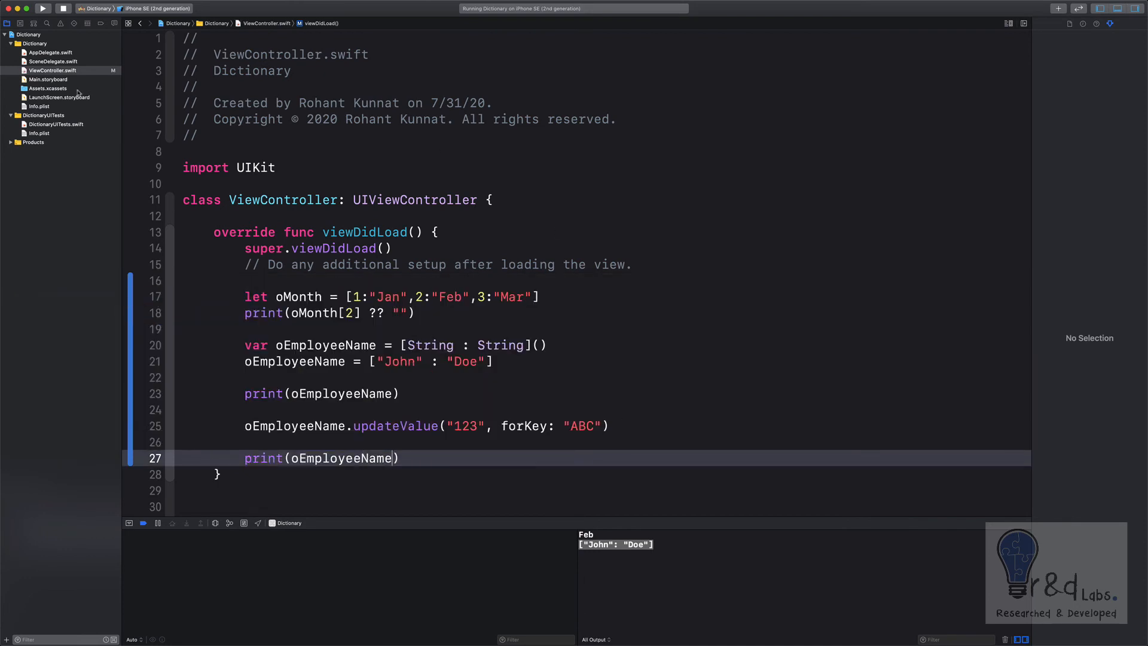
pyautogui.click(42, 8)
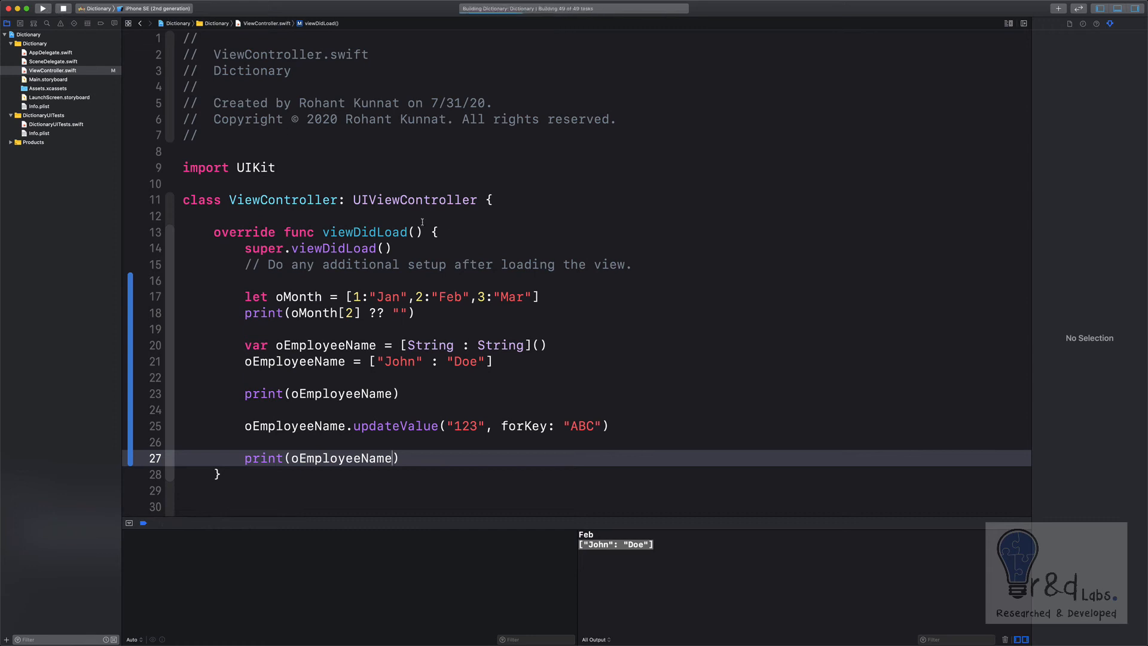
pyautogui.click(42, 9)
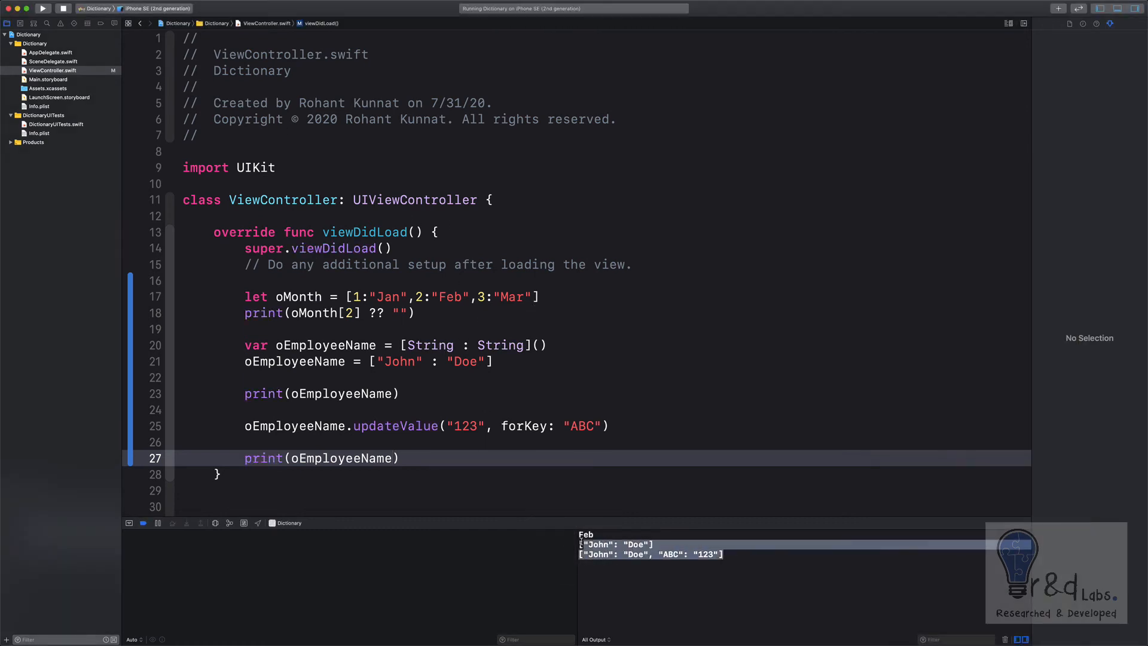
pyautogui.click(614, 544)
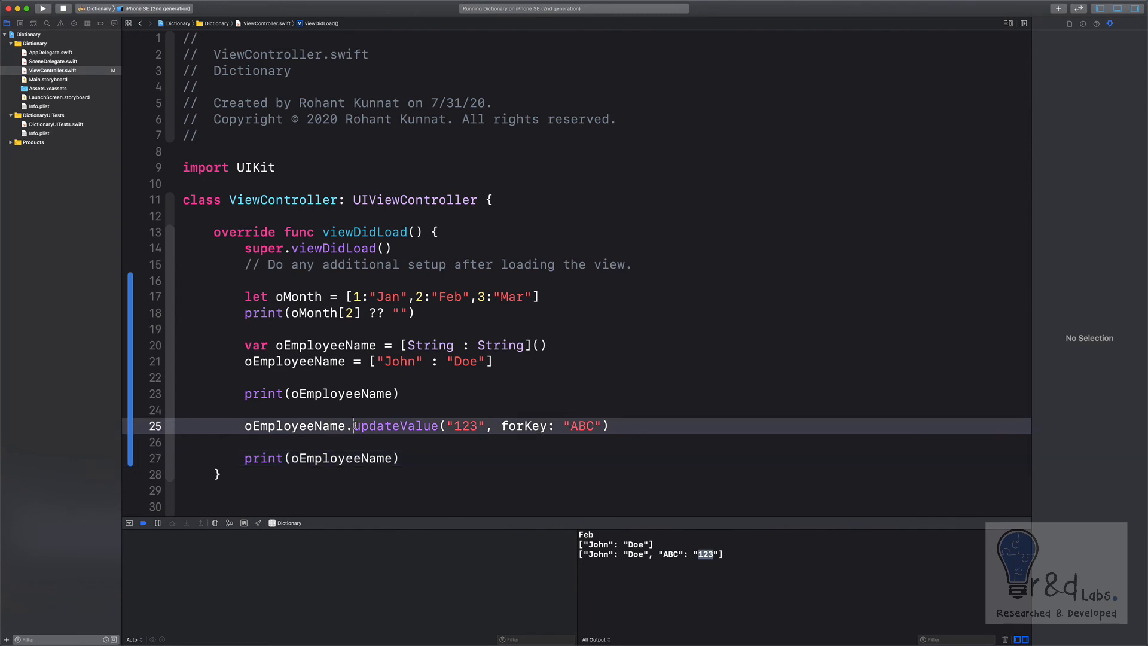
# - Change the second print to print(oEmployeeName["ABC"]) and run it
pyautogui.doubleClick(396, 425)
pyautogui.write('[')
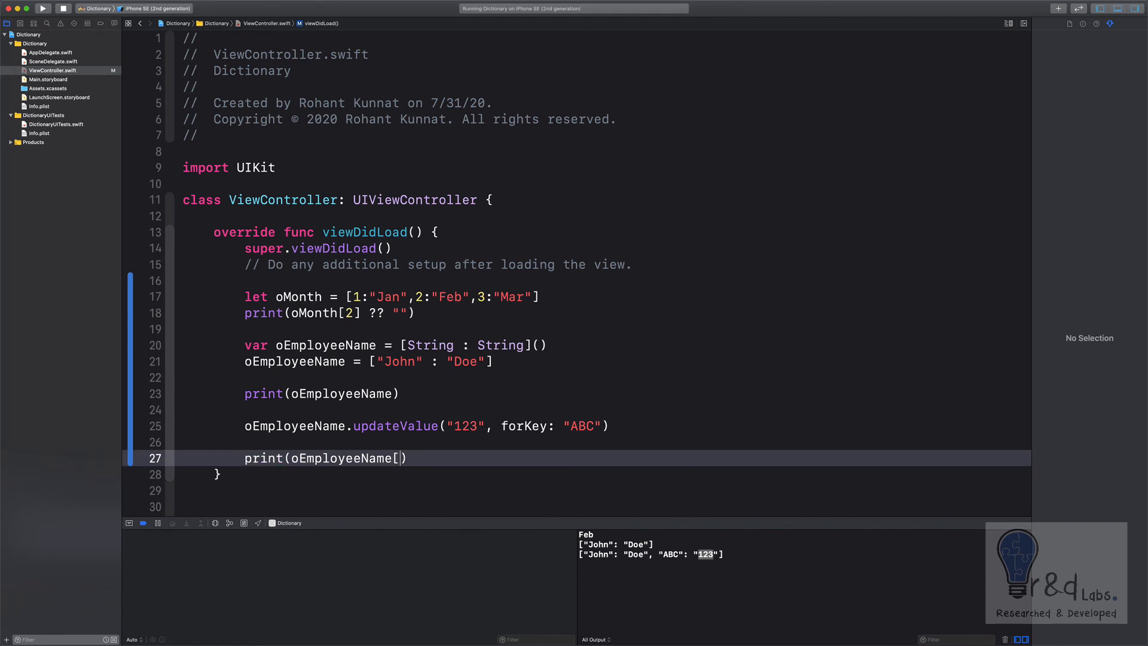
pyautogui.write('""')
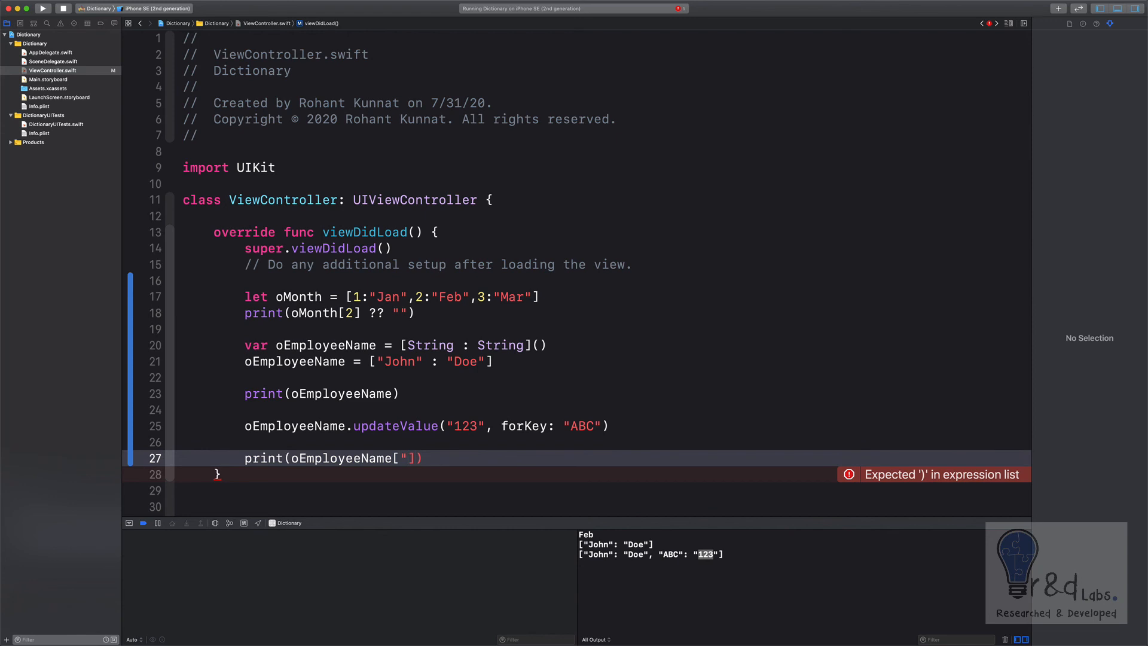
pyautogui.write('ab')
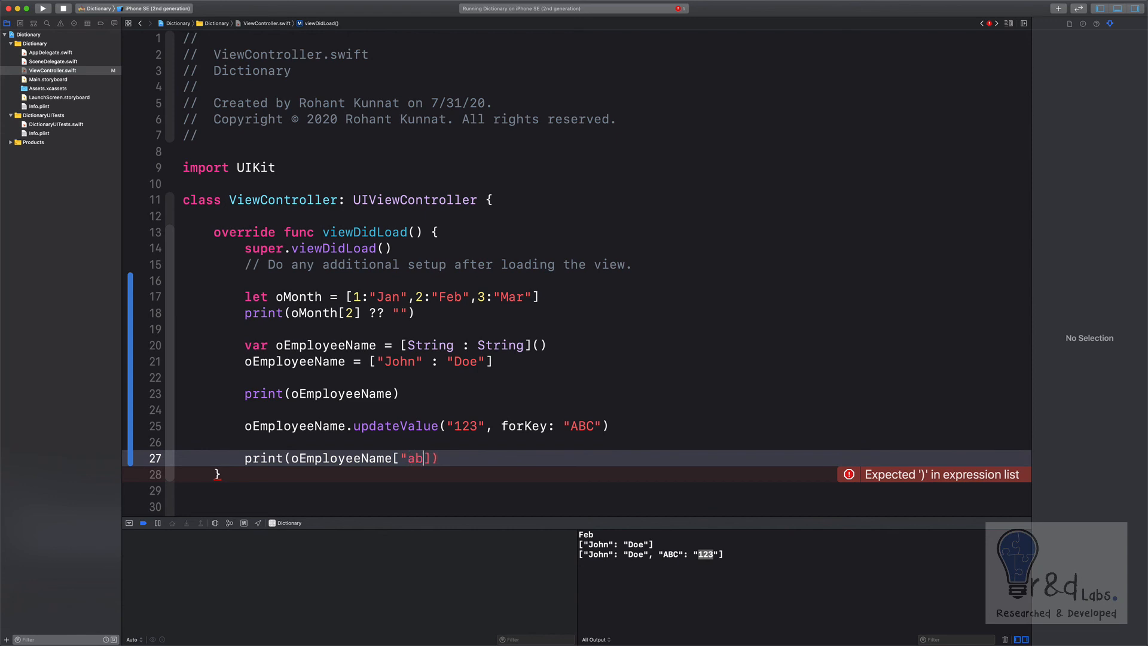
pyautogui.write('A')
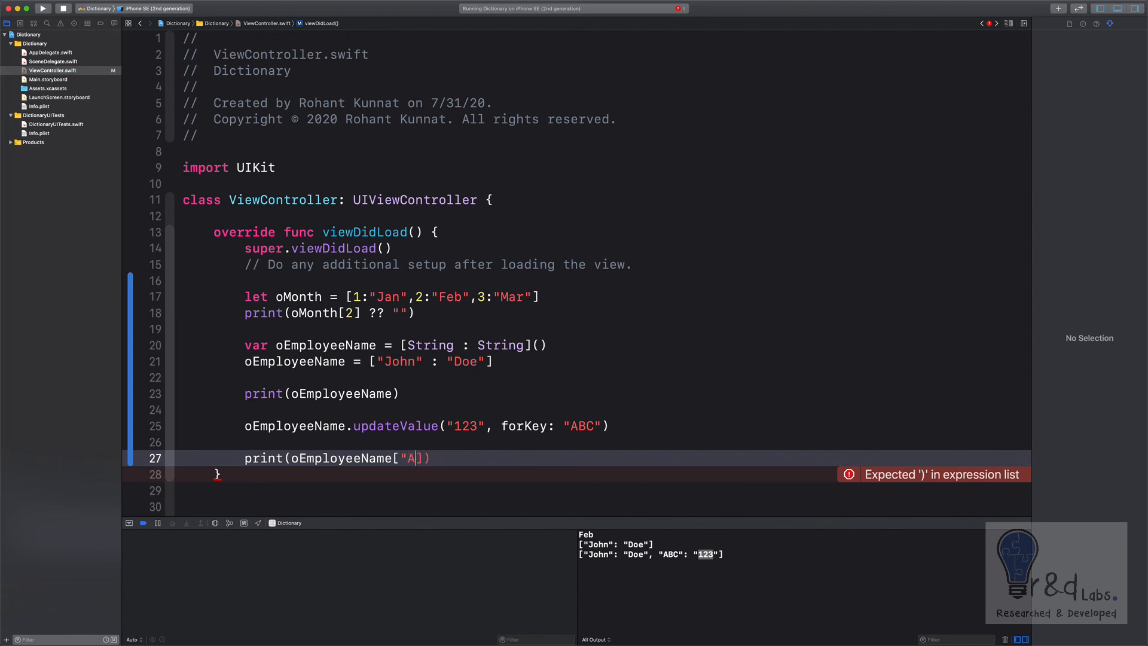
pyautogui.write('BC"')
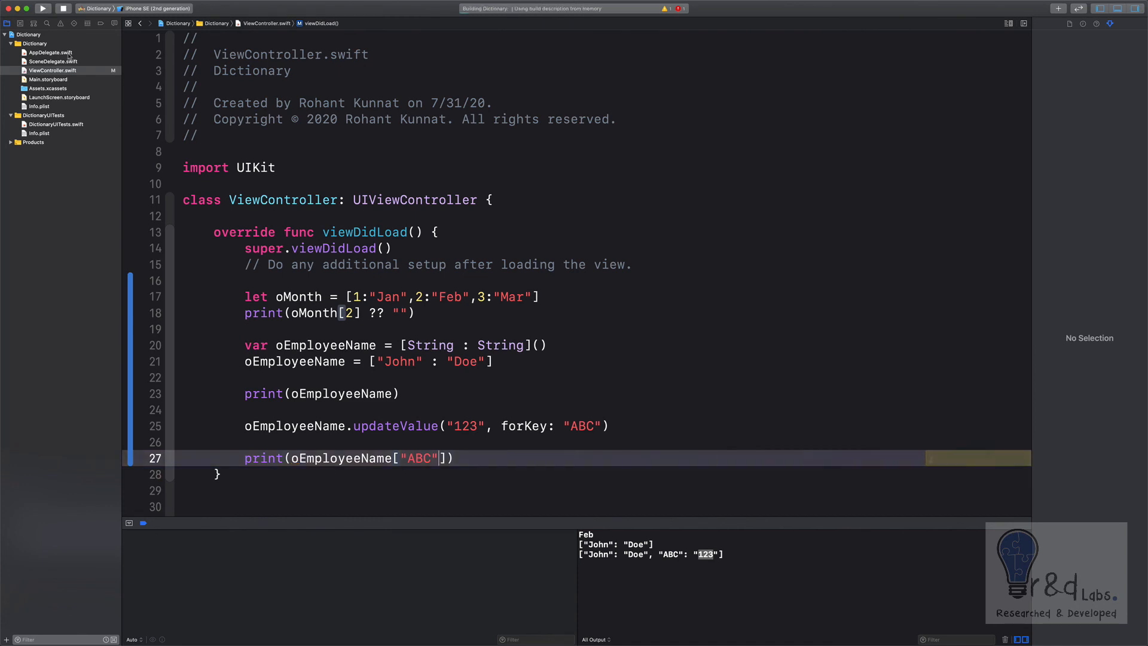
pyautogui.click(42, 8)
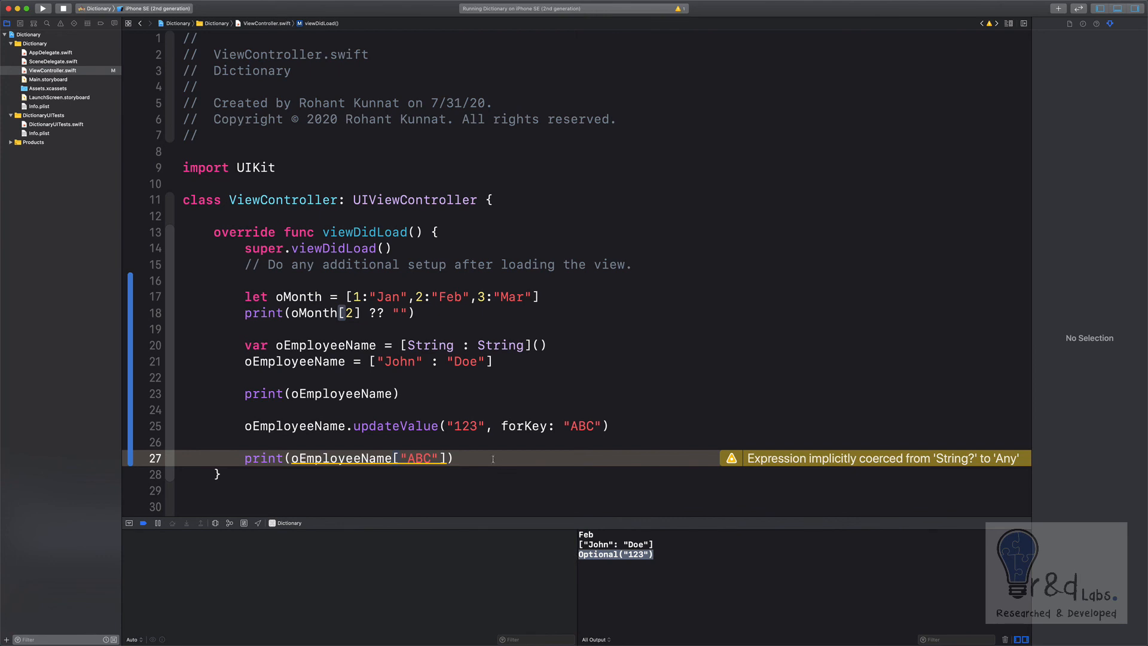
# - Add ?? "" to unwrap the value and rerun so the console prints 123
pyautogui.write('?? "')
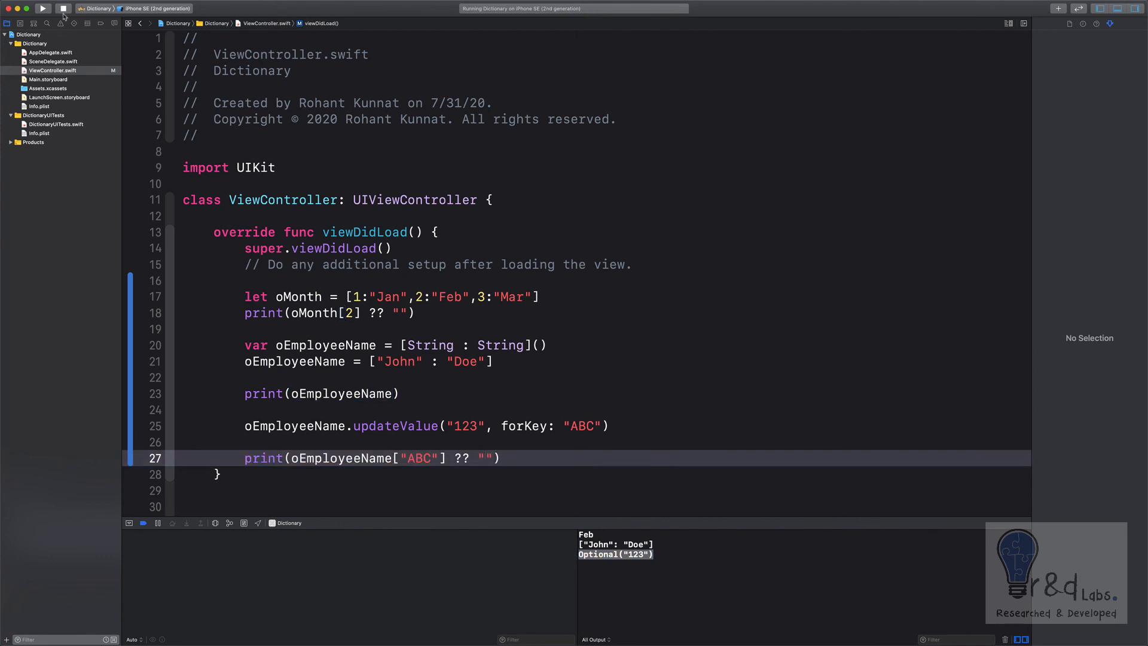
pyautogui.click(43, 8)
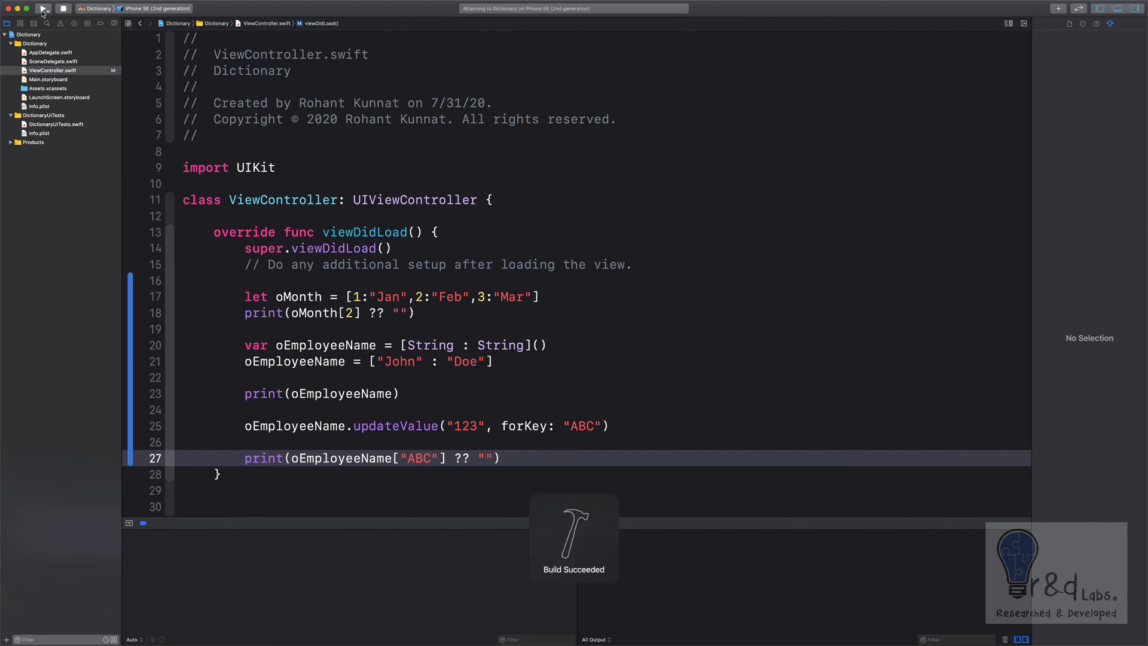
pyautogui.click(43, 8)
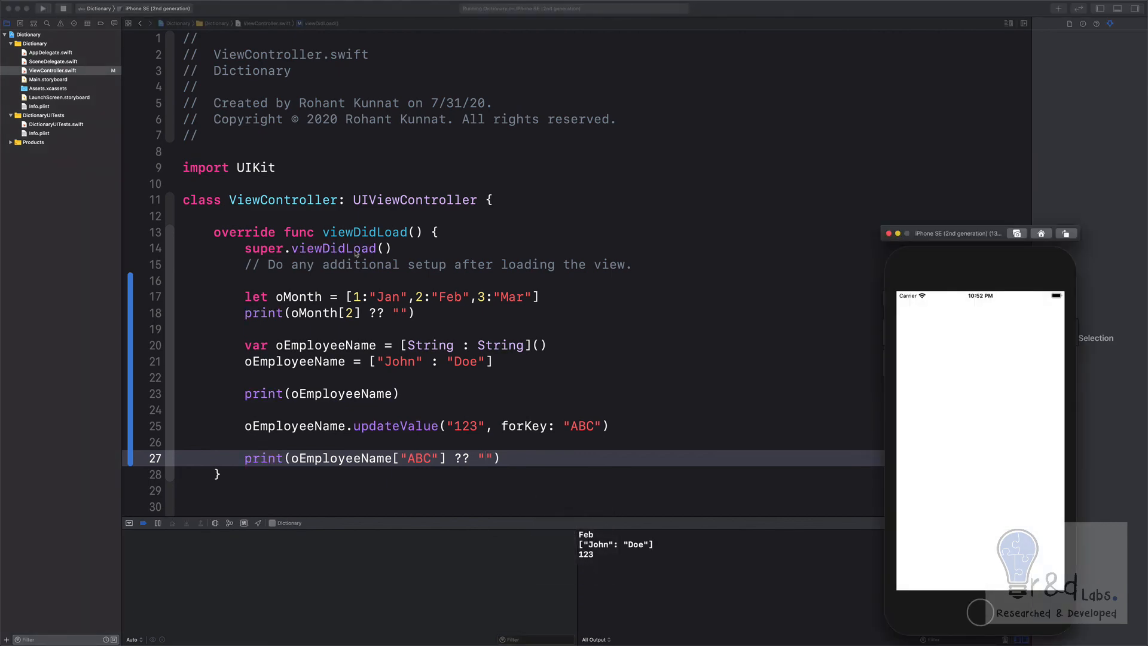